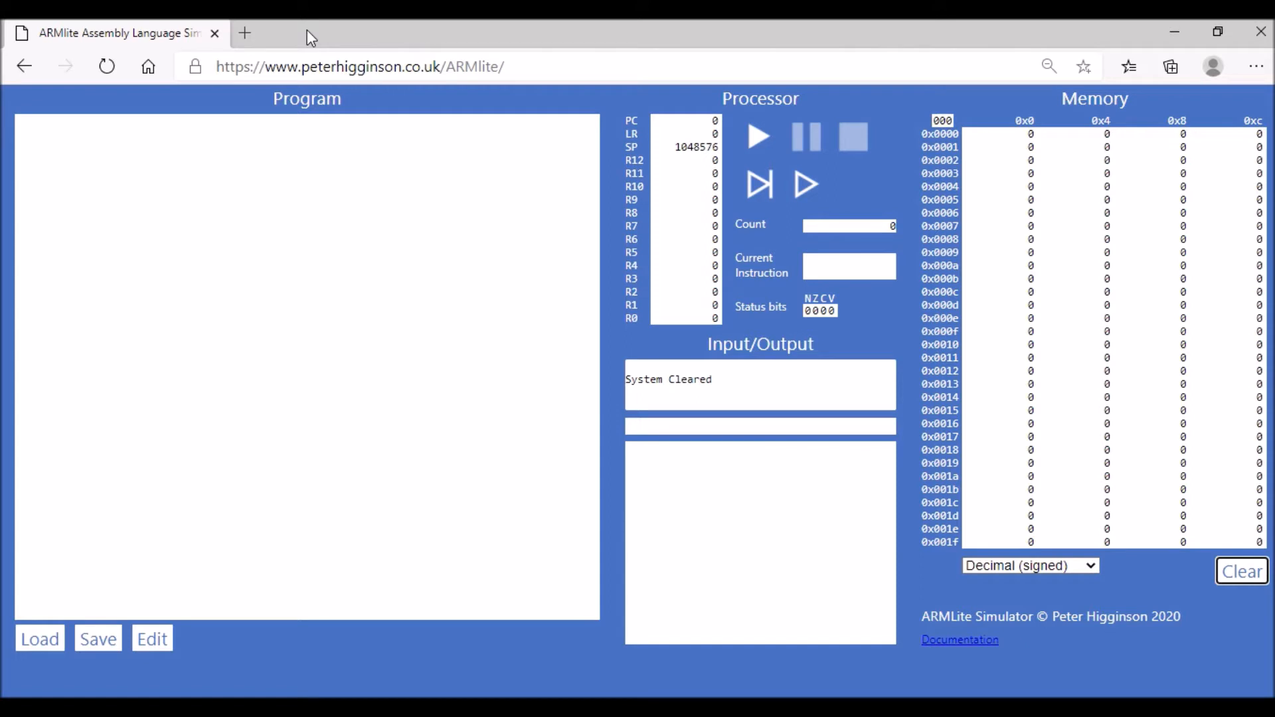
mouse_move(165, 643)
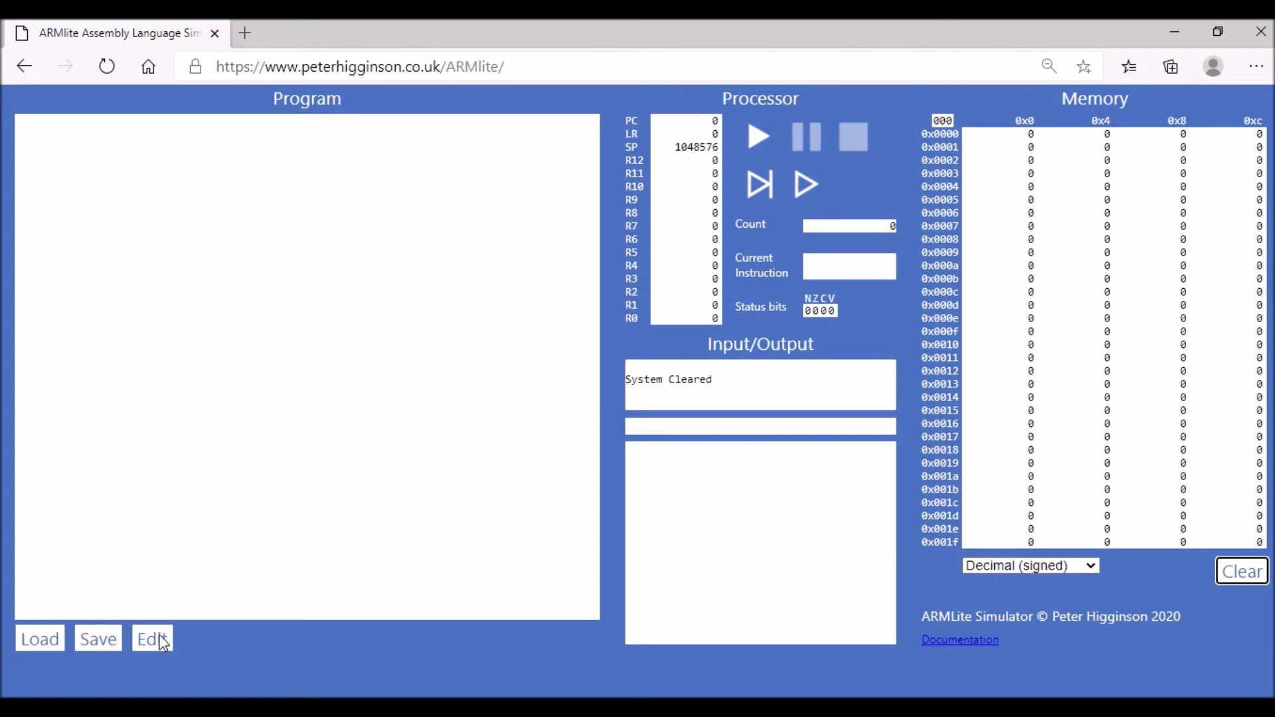
Step: Enter 'ADD R2, R1, #3' followed by 'HALT' in the program editor
click(151, 639)
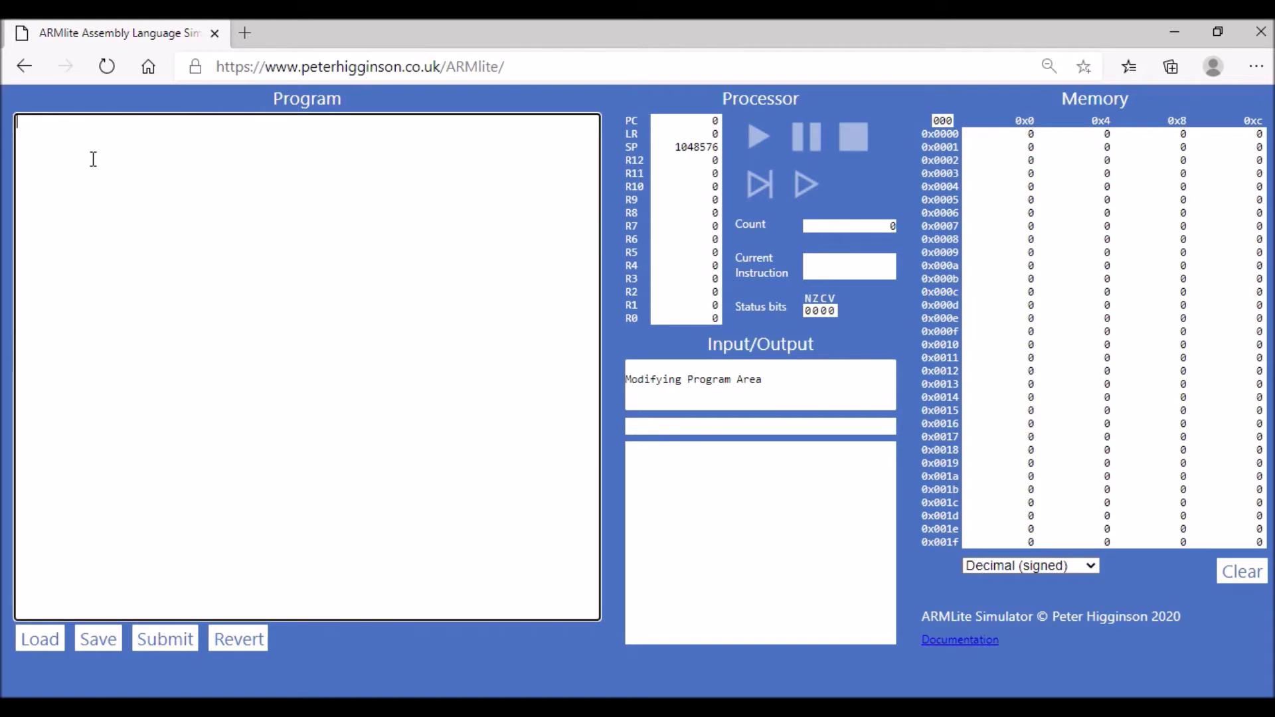
text(ADD)
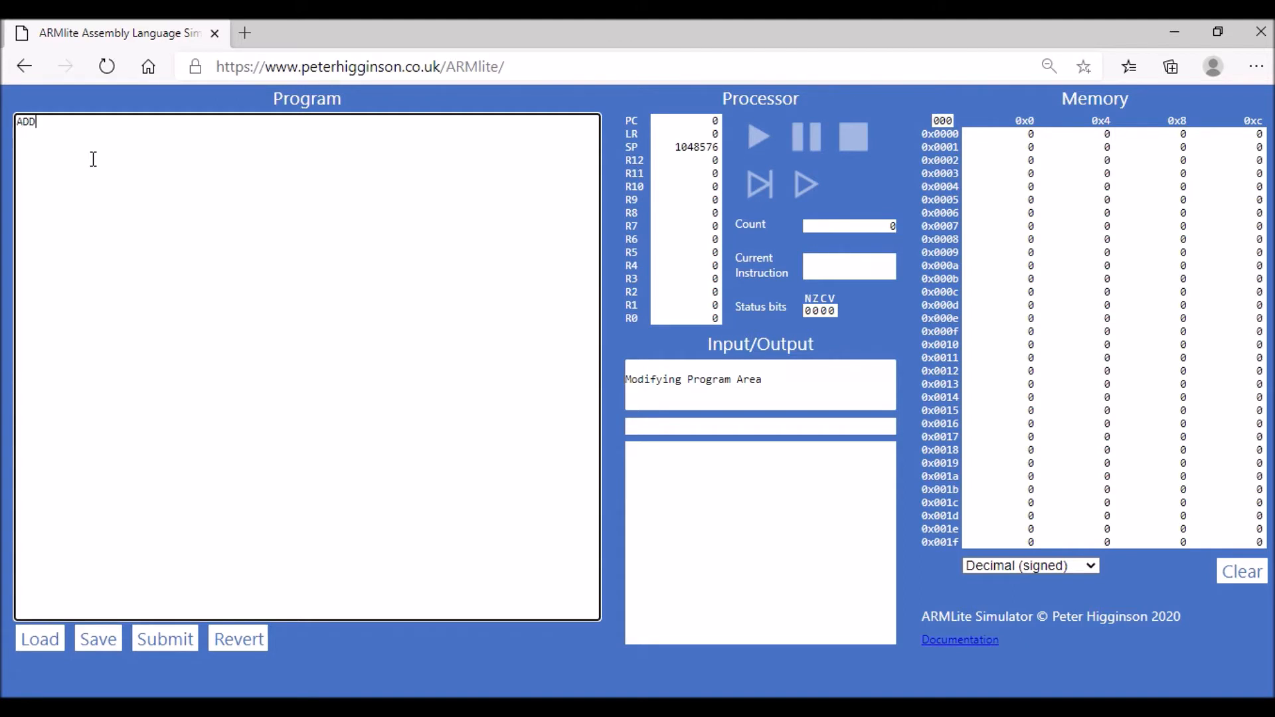
text(R)
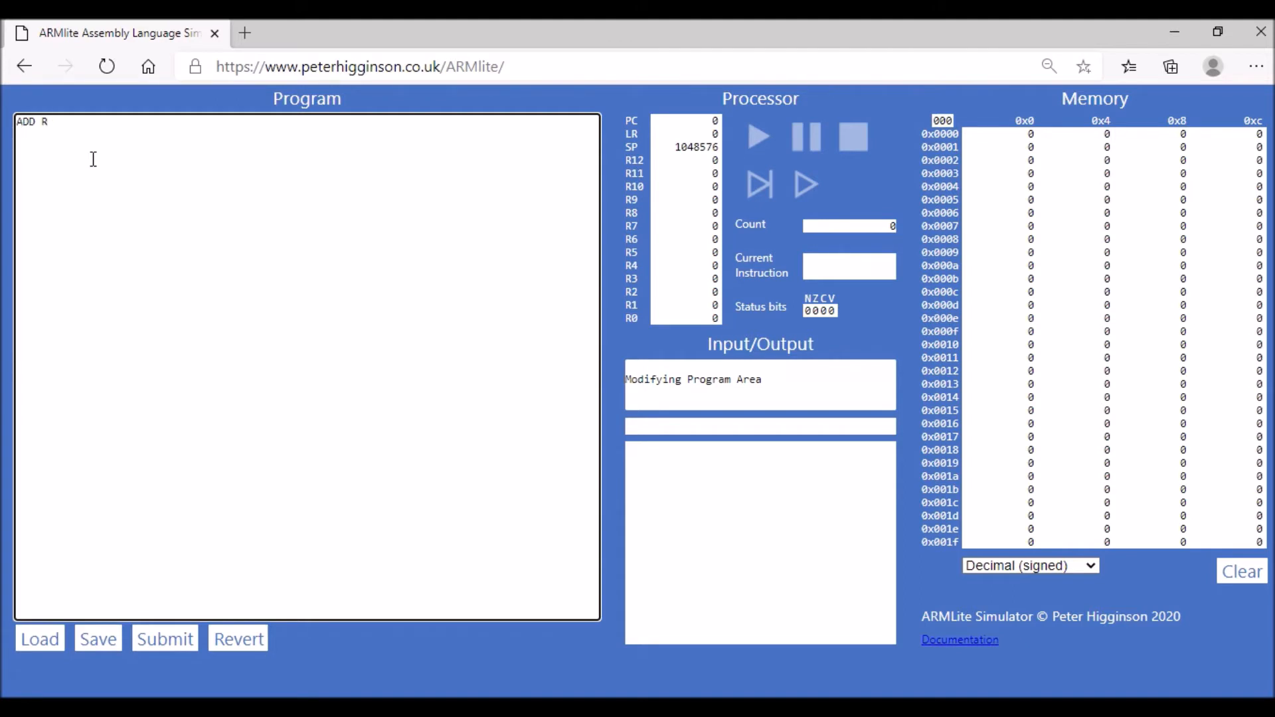
text(2,)
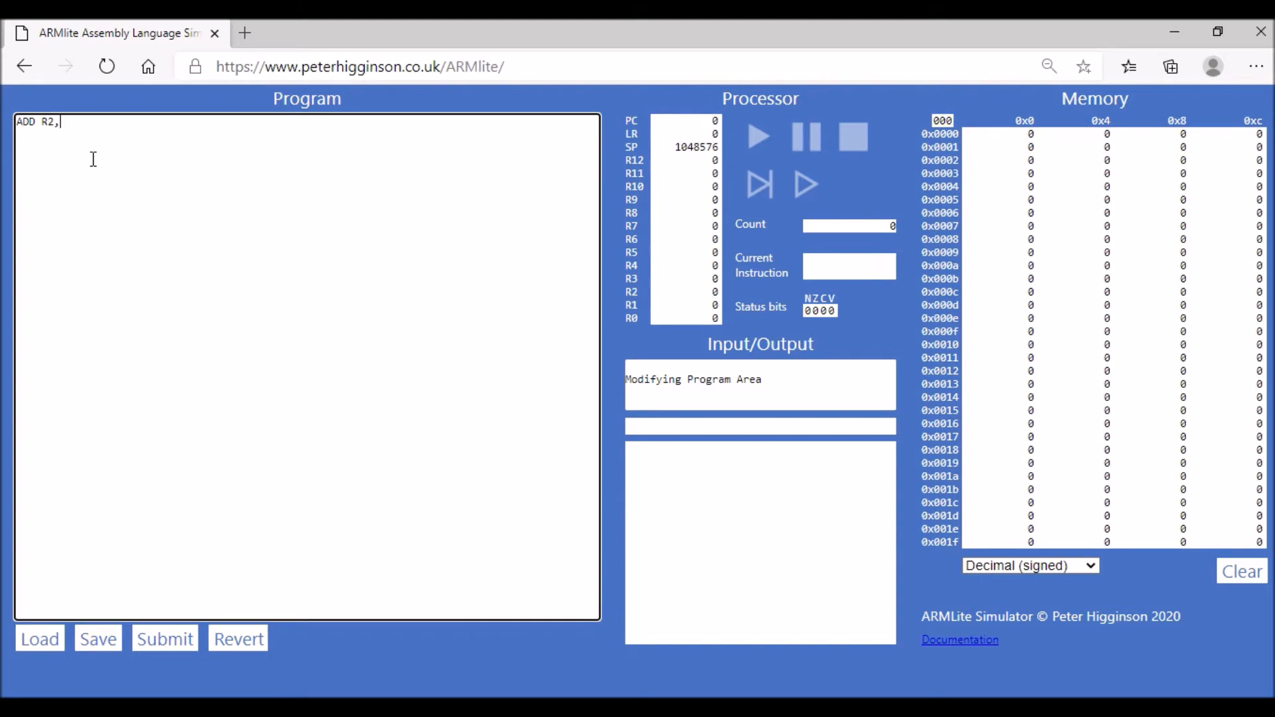
text(R)
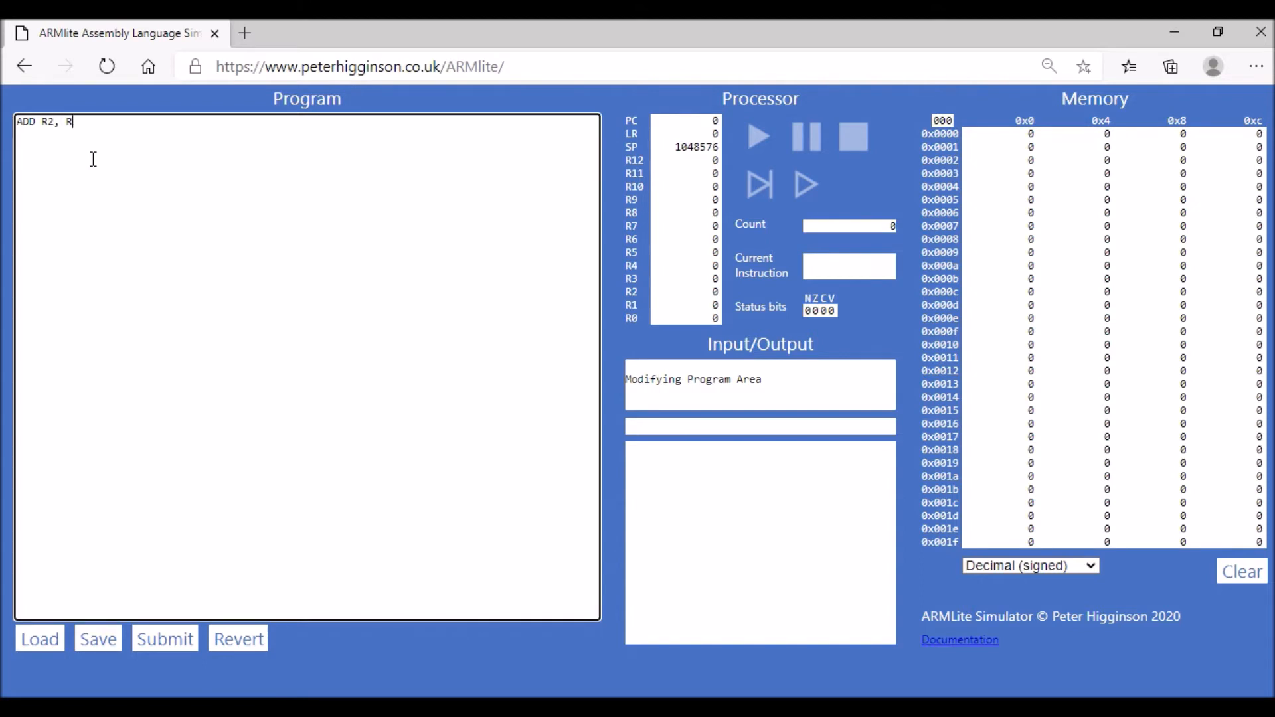
text(1,)
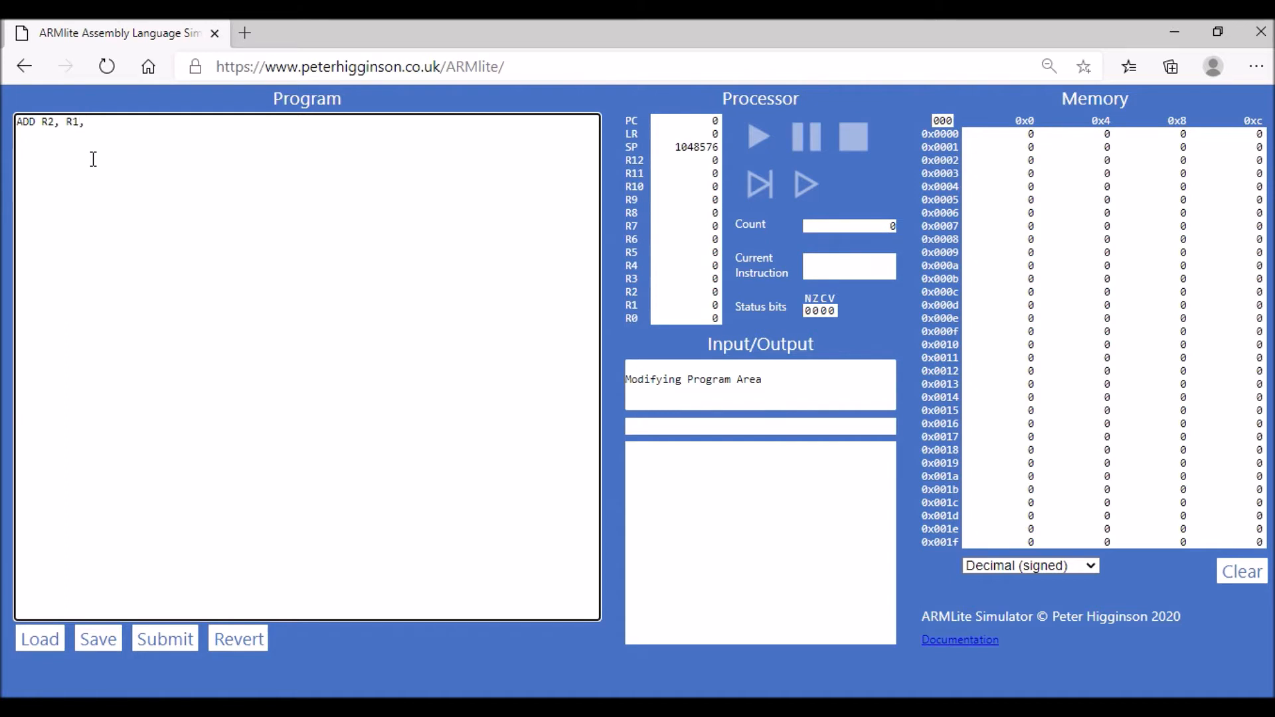
text(#)
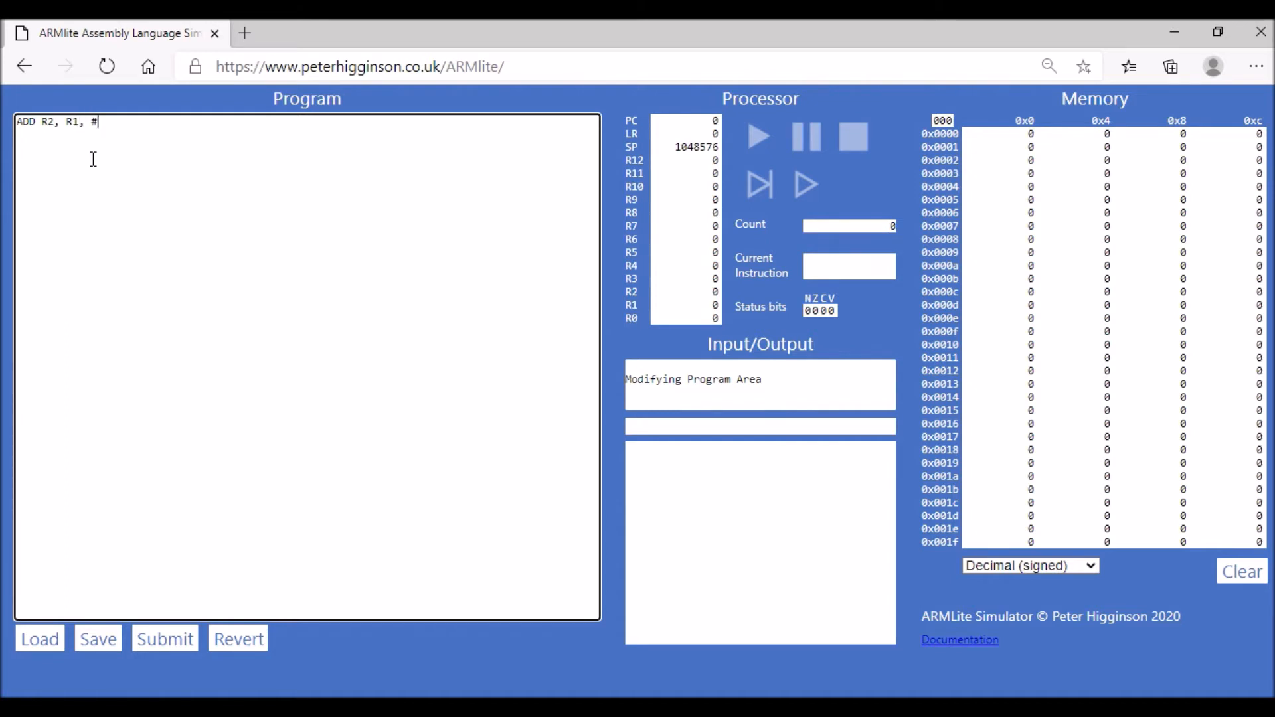
text(3)
text(HALT)
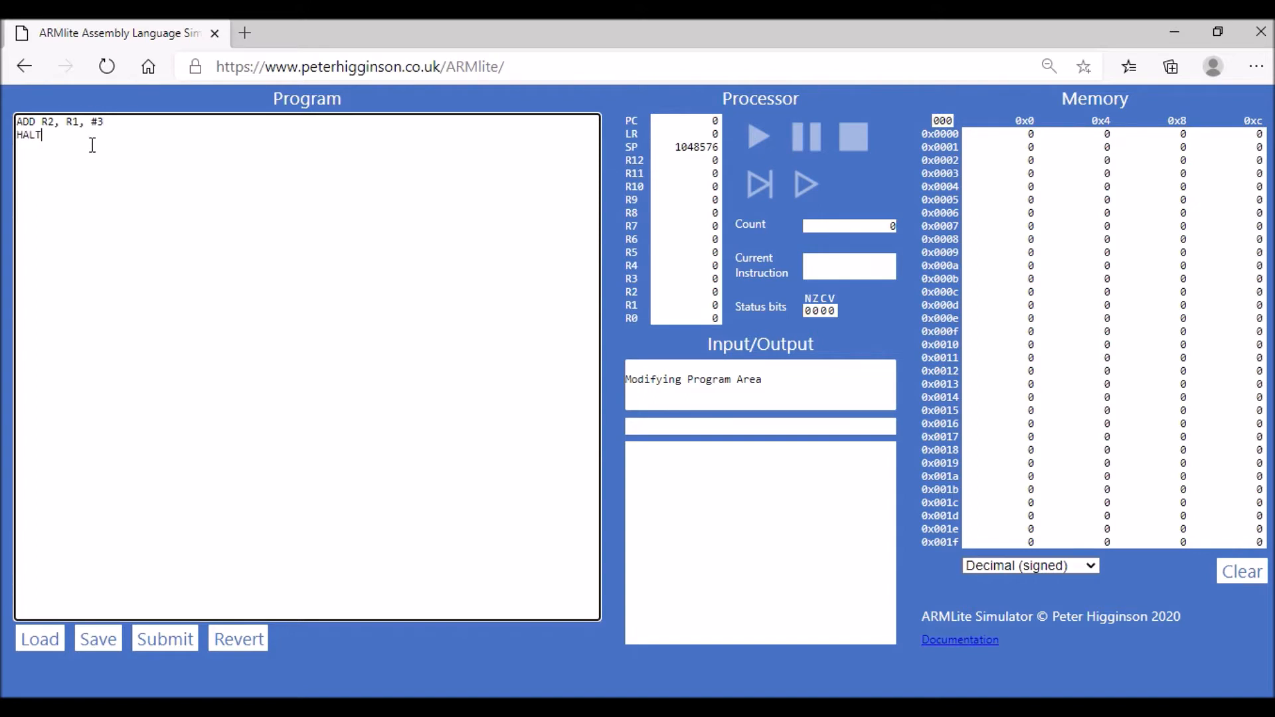
mouse_move(657, 329)
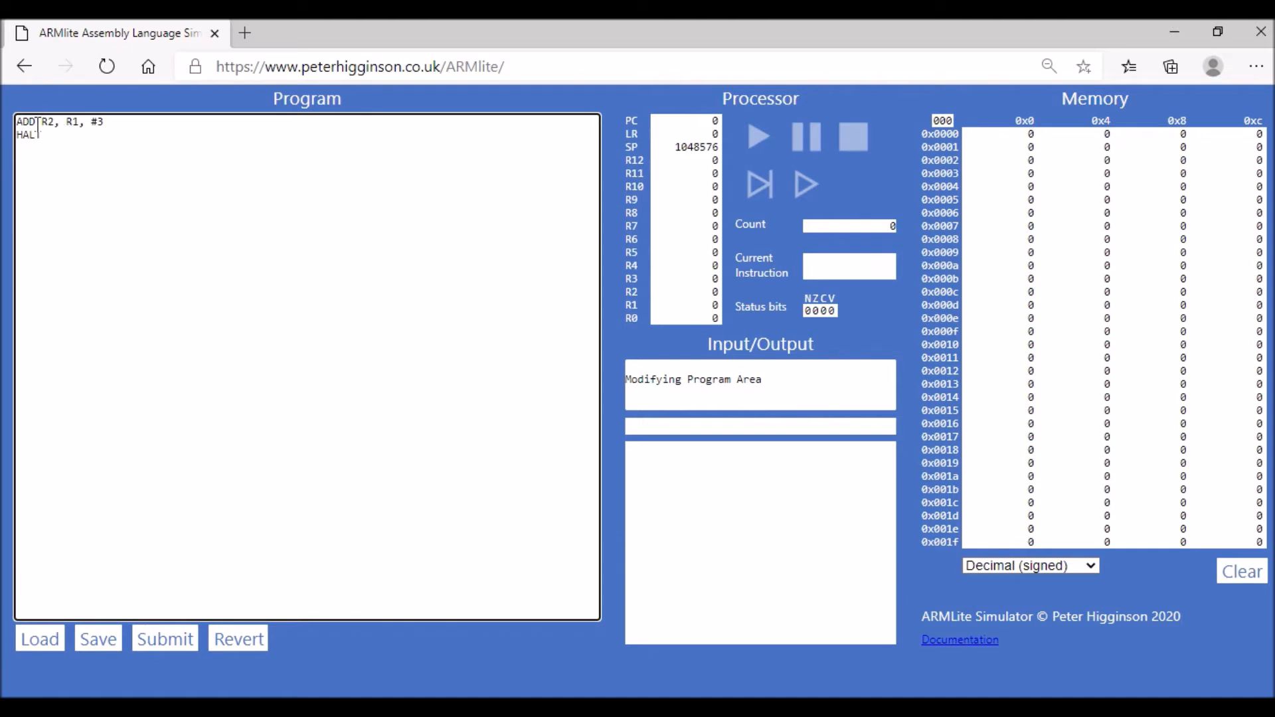
click(165, 638)
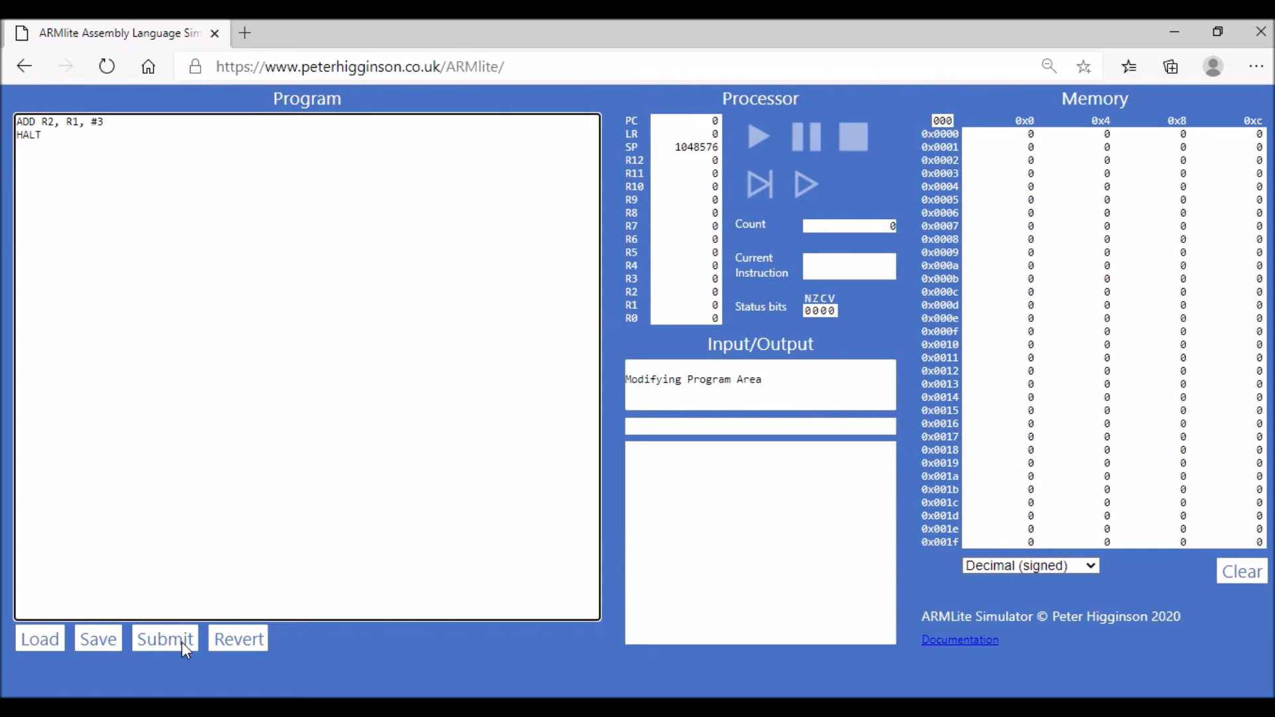
Step: Submit the program and step through ADD and HALT so R2 holds 3
click(165, 639)
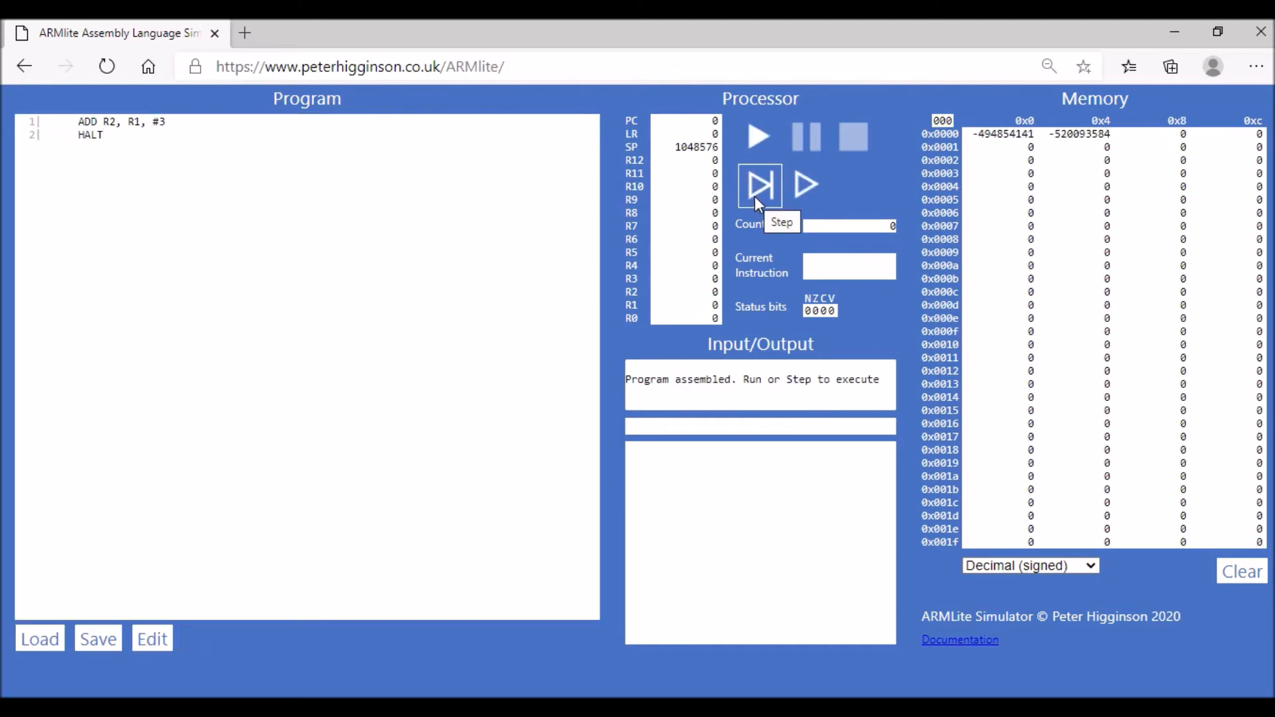
click(759, 185)
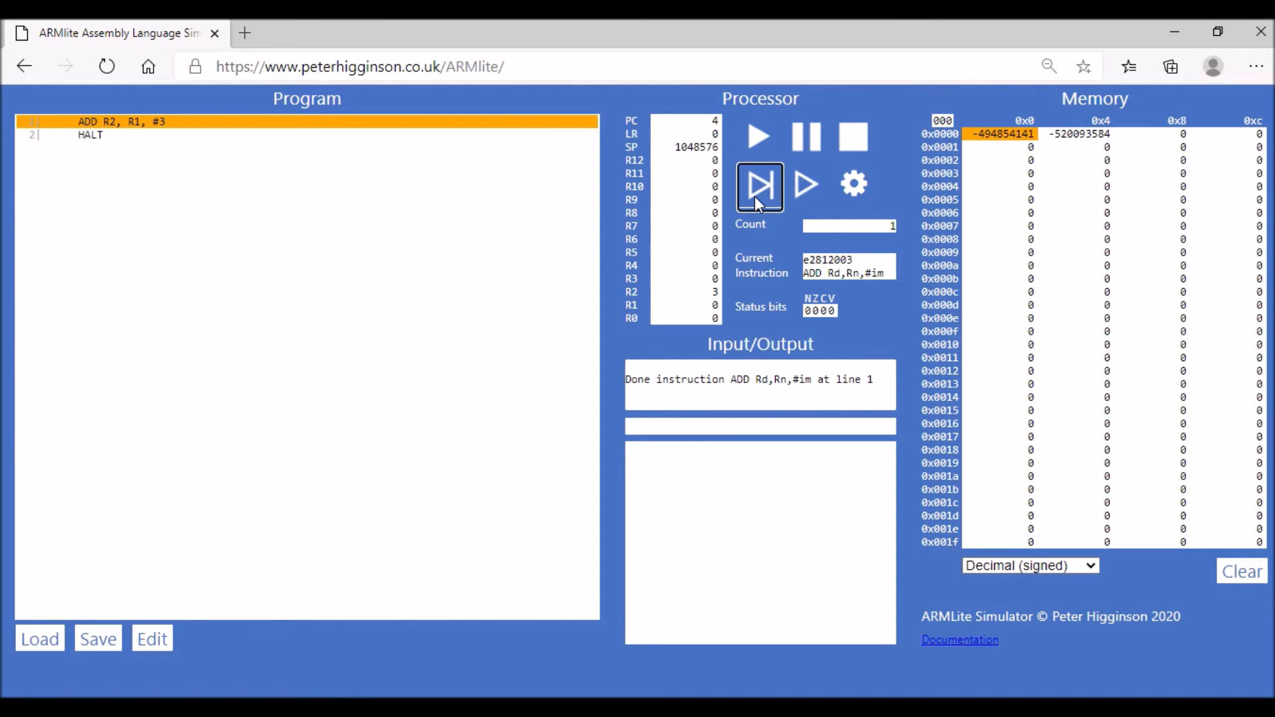
click(758, 186)
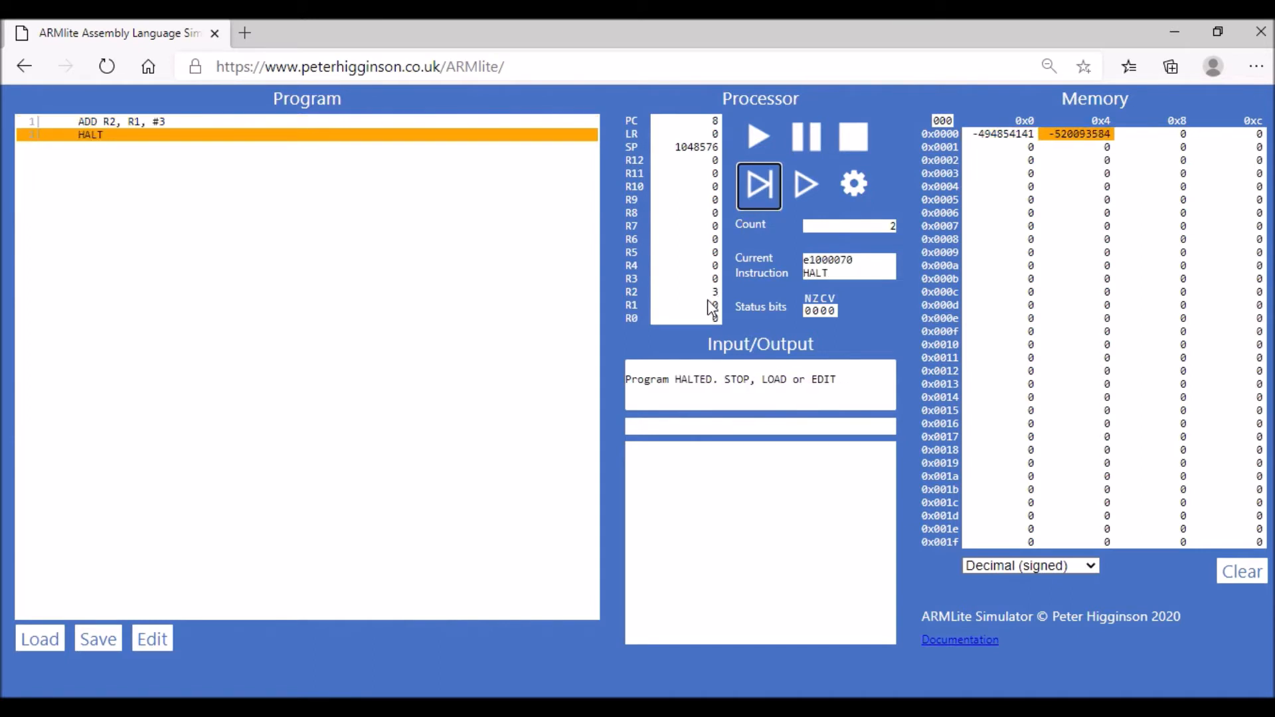
mouse_move(709, 301)
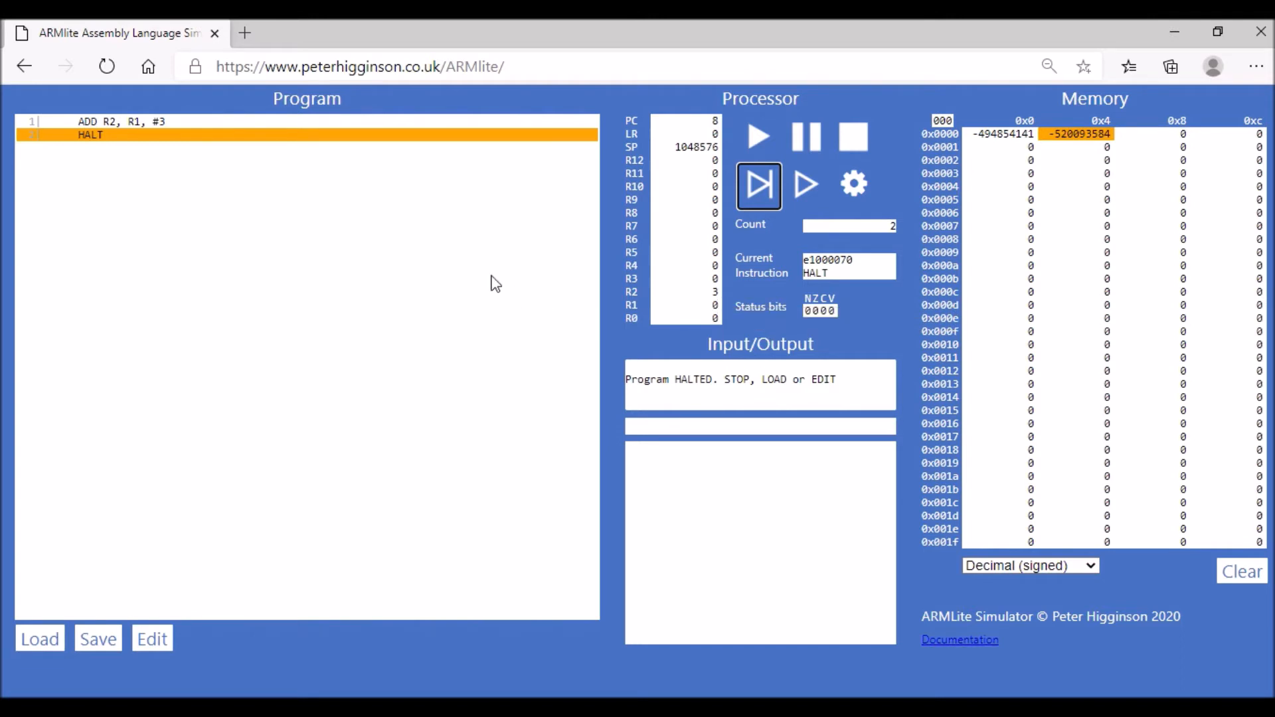
mouse_move(349, 353)
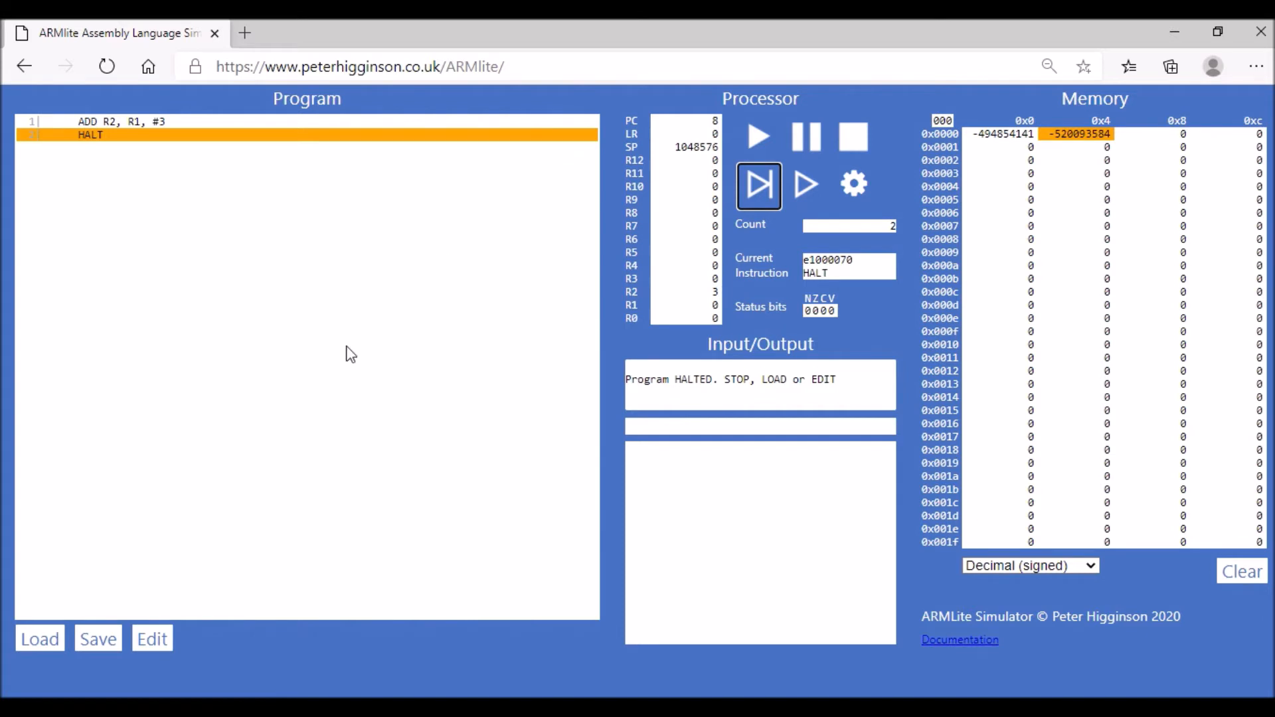
Step: Reopen editing and insert 'MOV R3, #4' above the ADD line
click(151, 638)
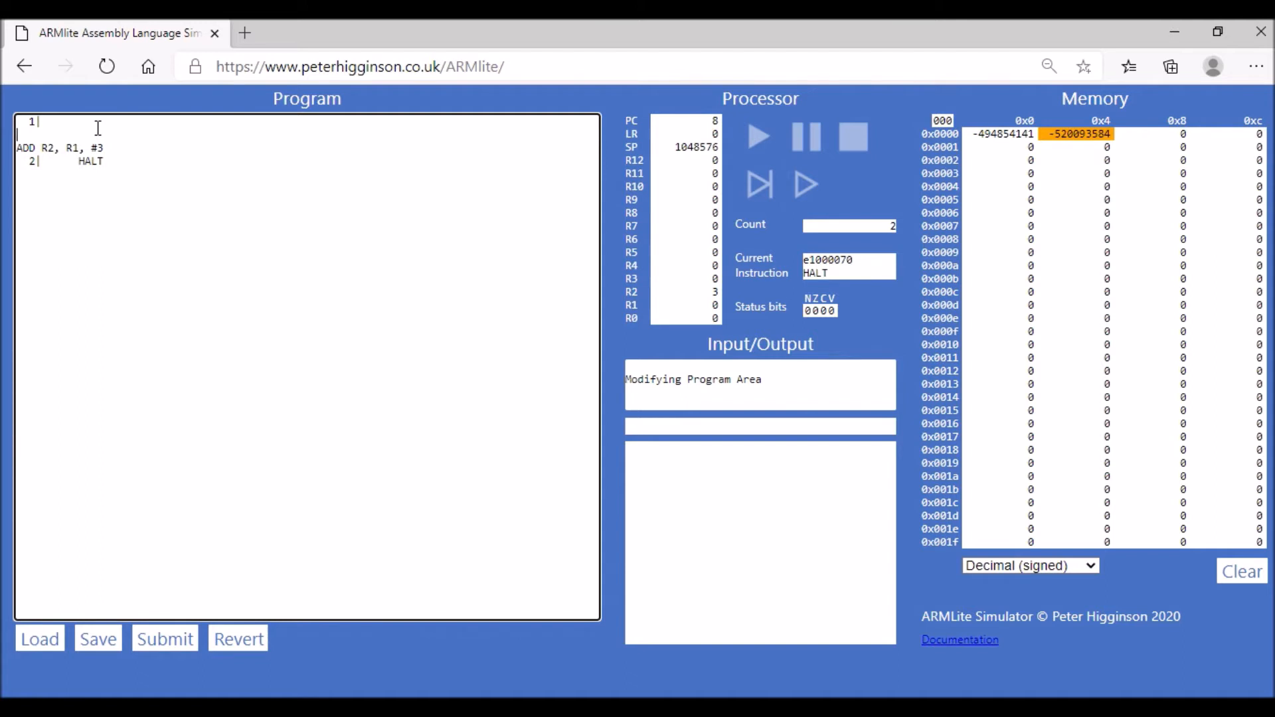
text(MOV)
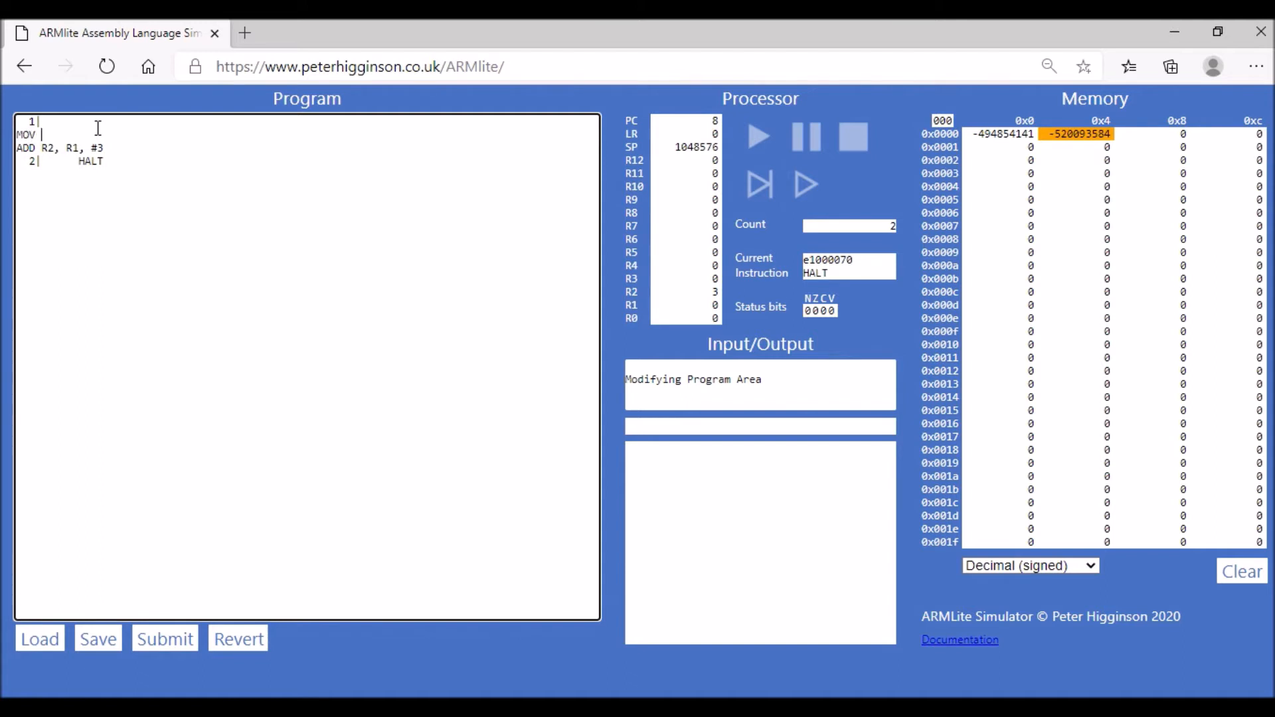
text(R)
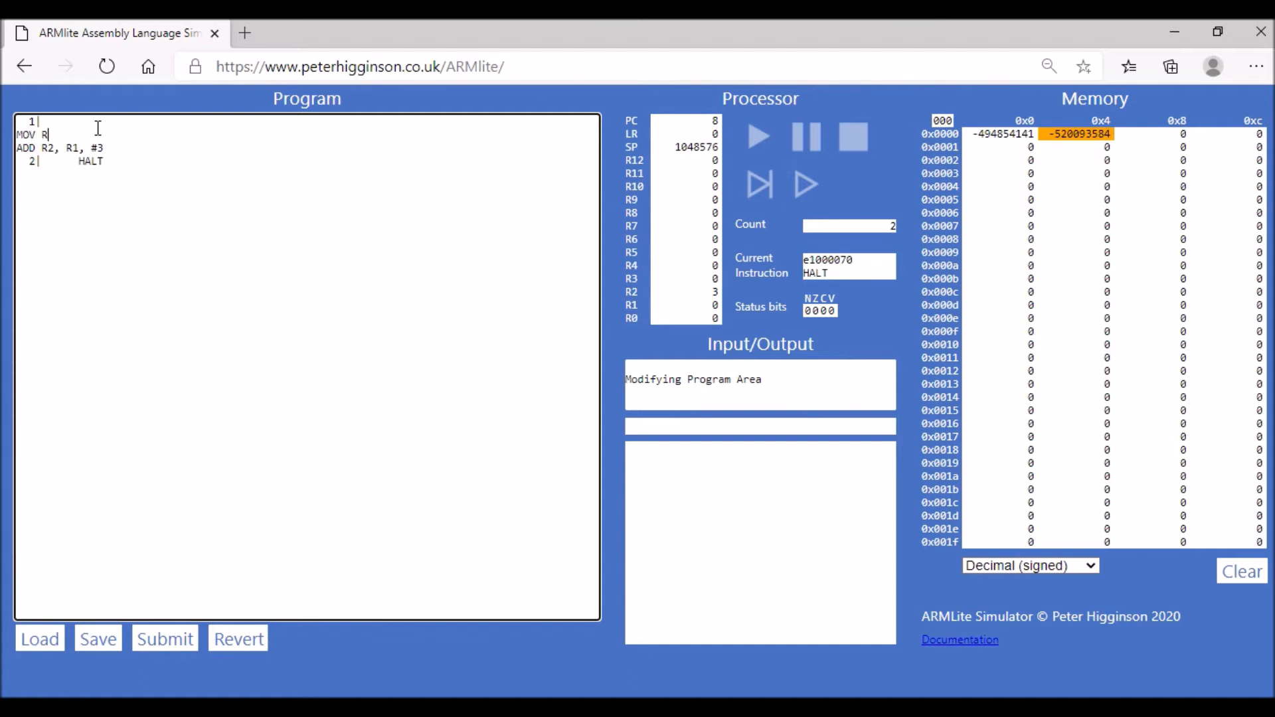
text(3)
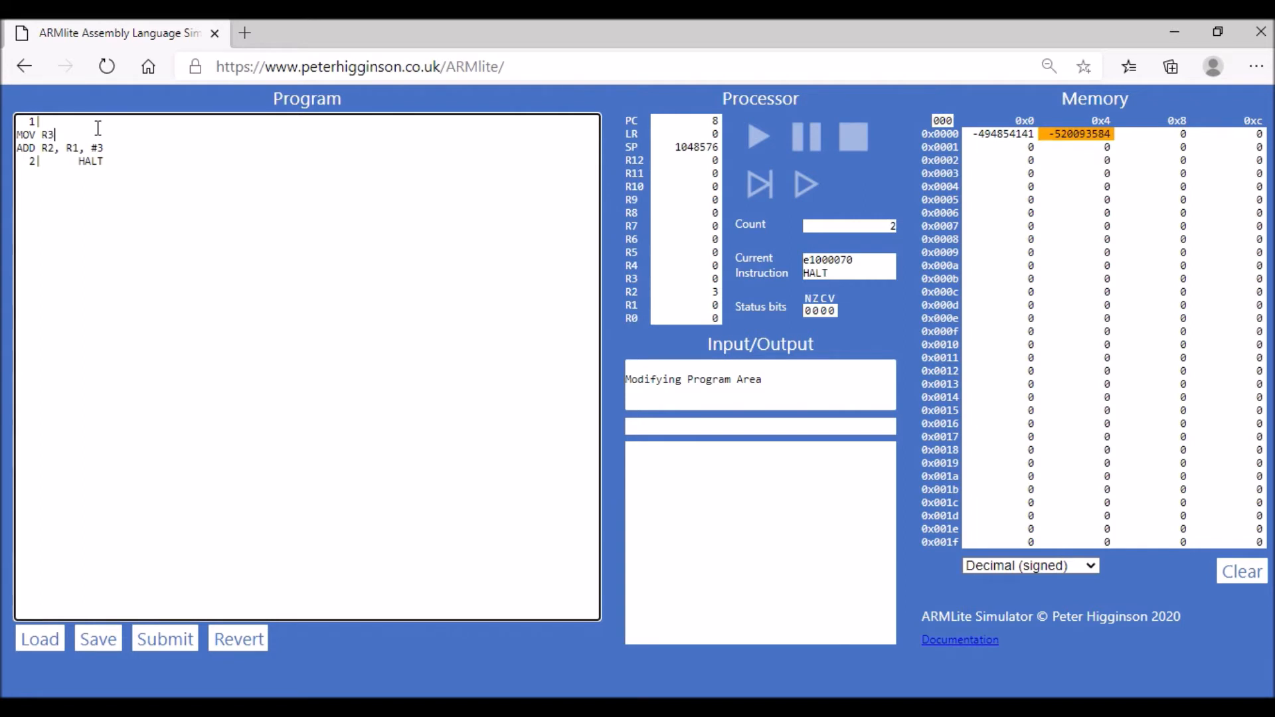
text(, #4)
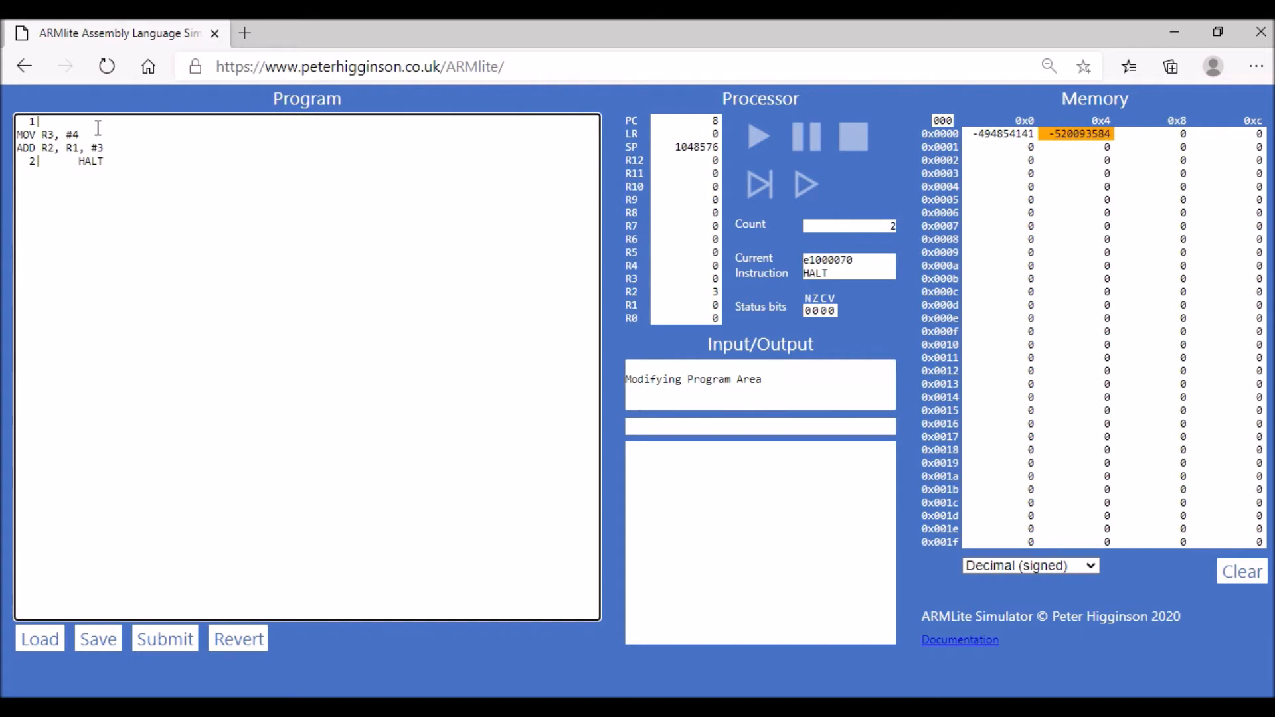
Step: Replace the ADD line's '#3' operand with 'R3', giving 'ADD R2, R1, R3'
click(104, 147)
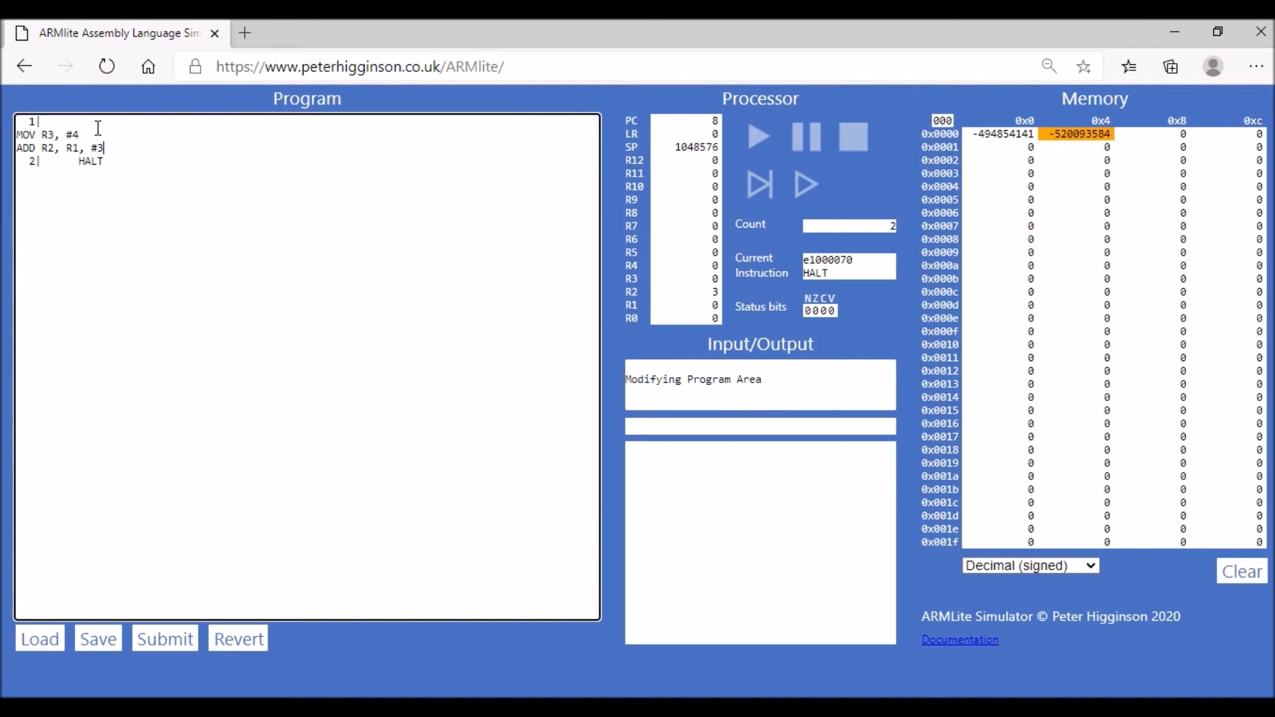
text(R)
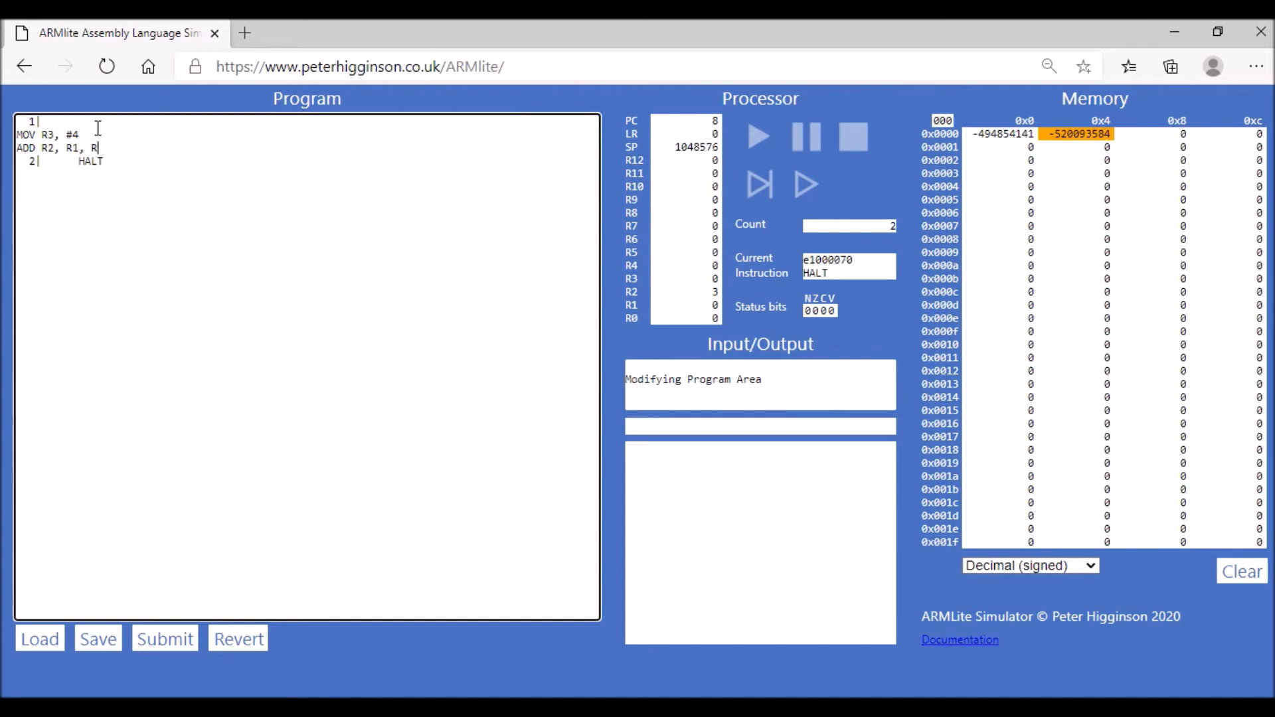
text(3)
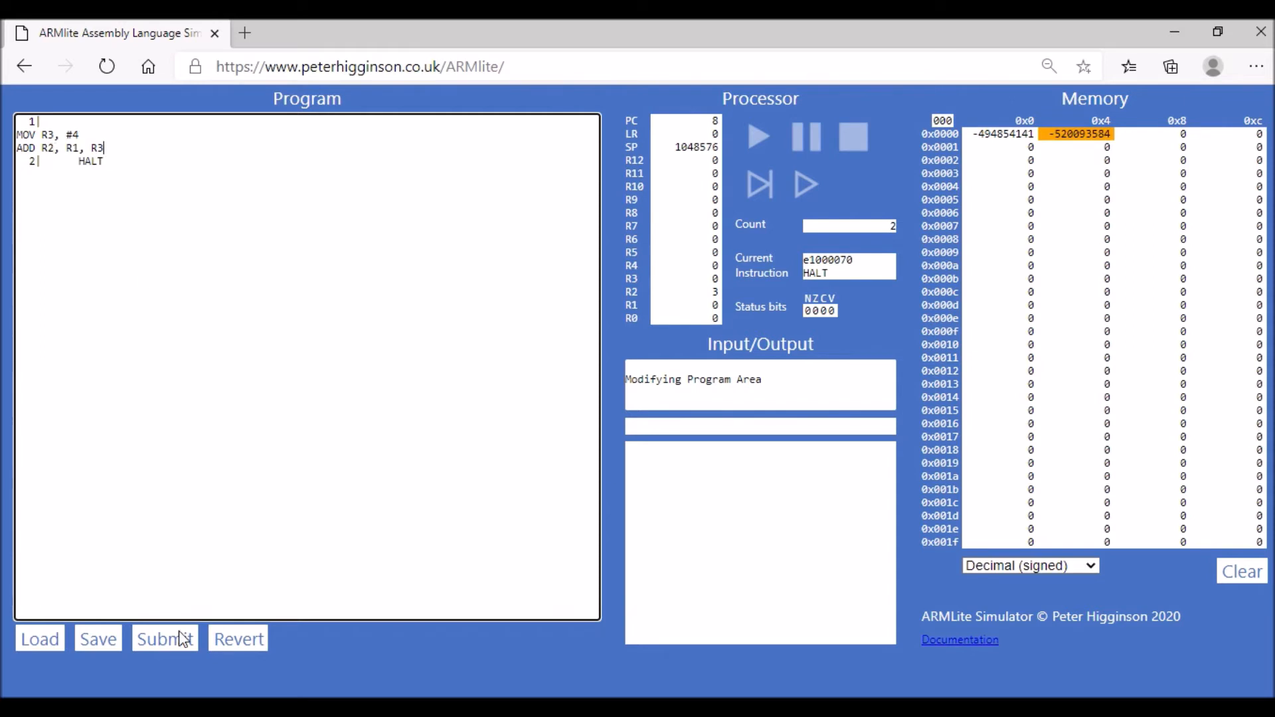
Step: Submit the three-line program and step through MOV and ADD so R3 and R2 hold 4
click(164, 638)
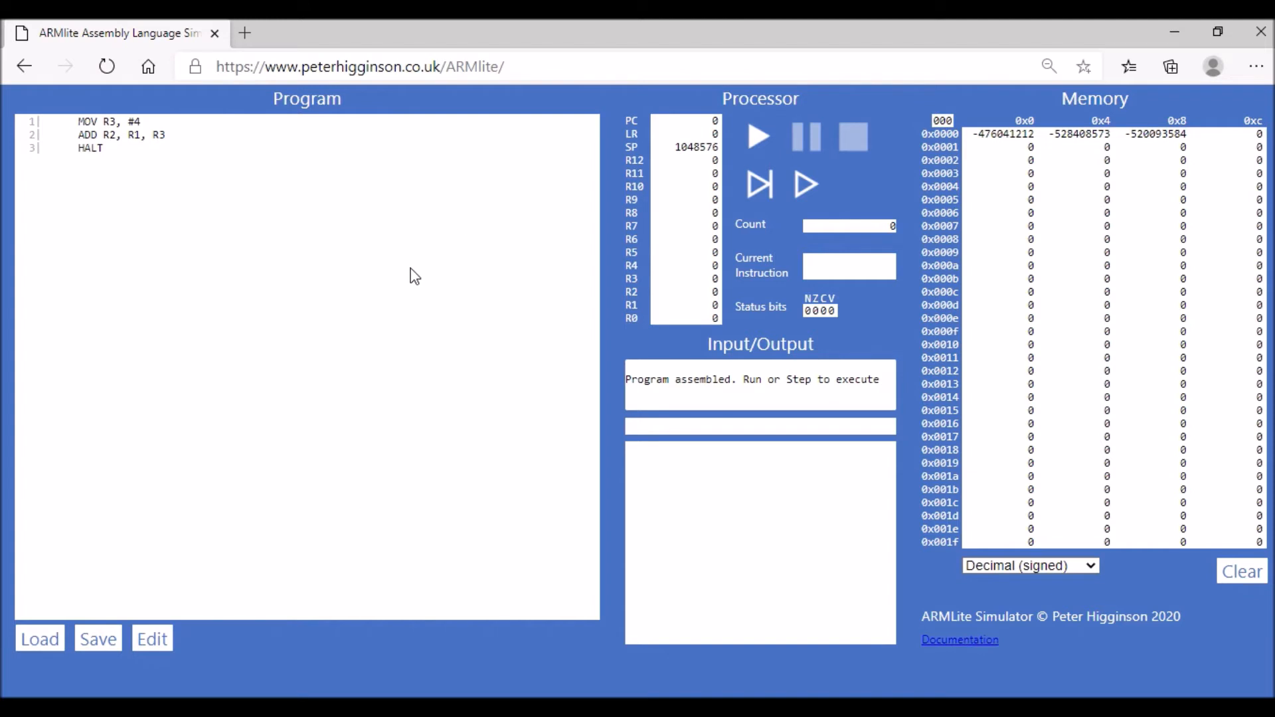
mouse_move(759, 200)
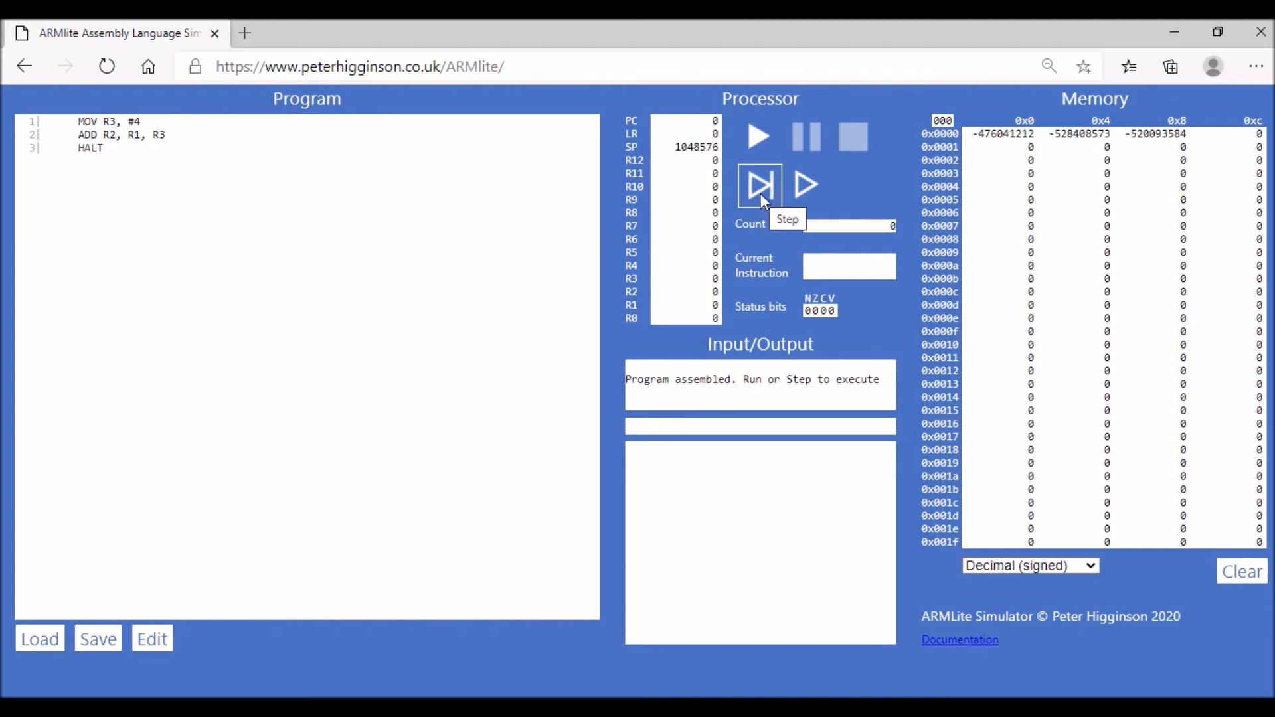
click(759, 185)
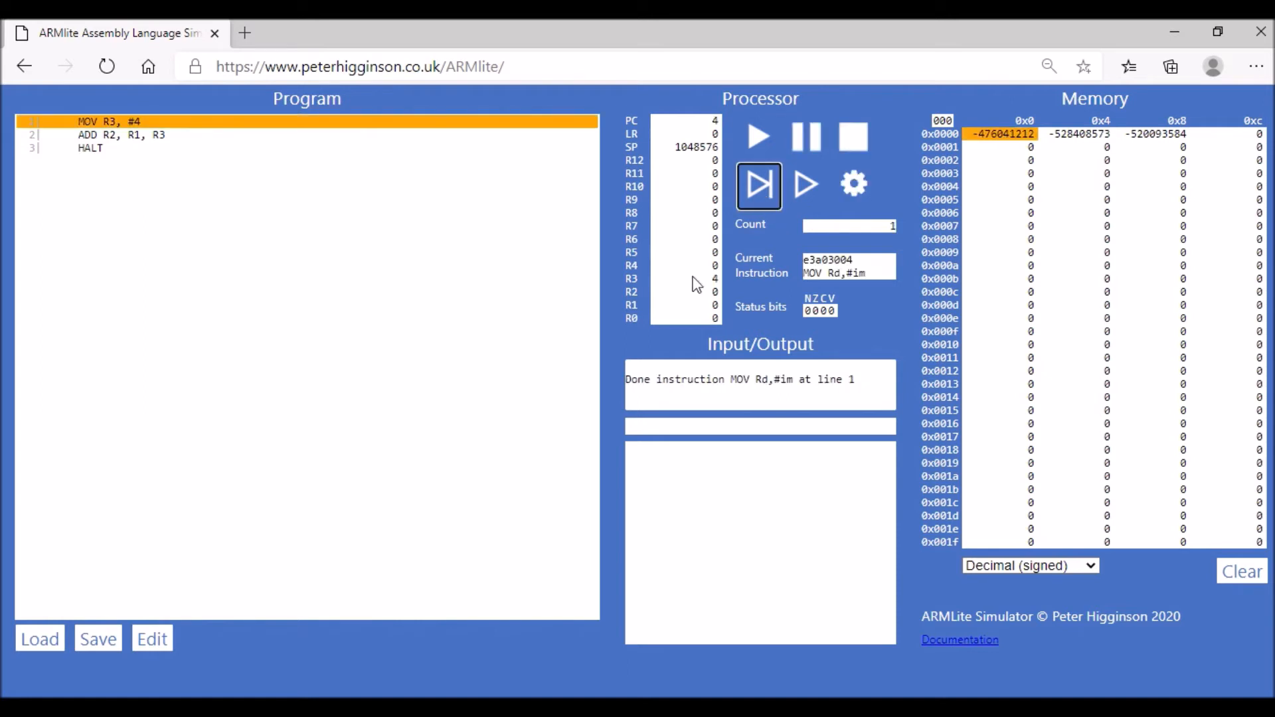
mouse_move(724, 285)
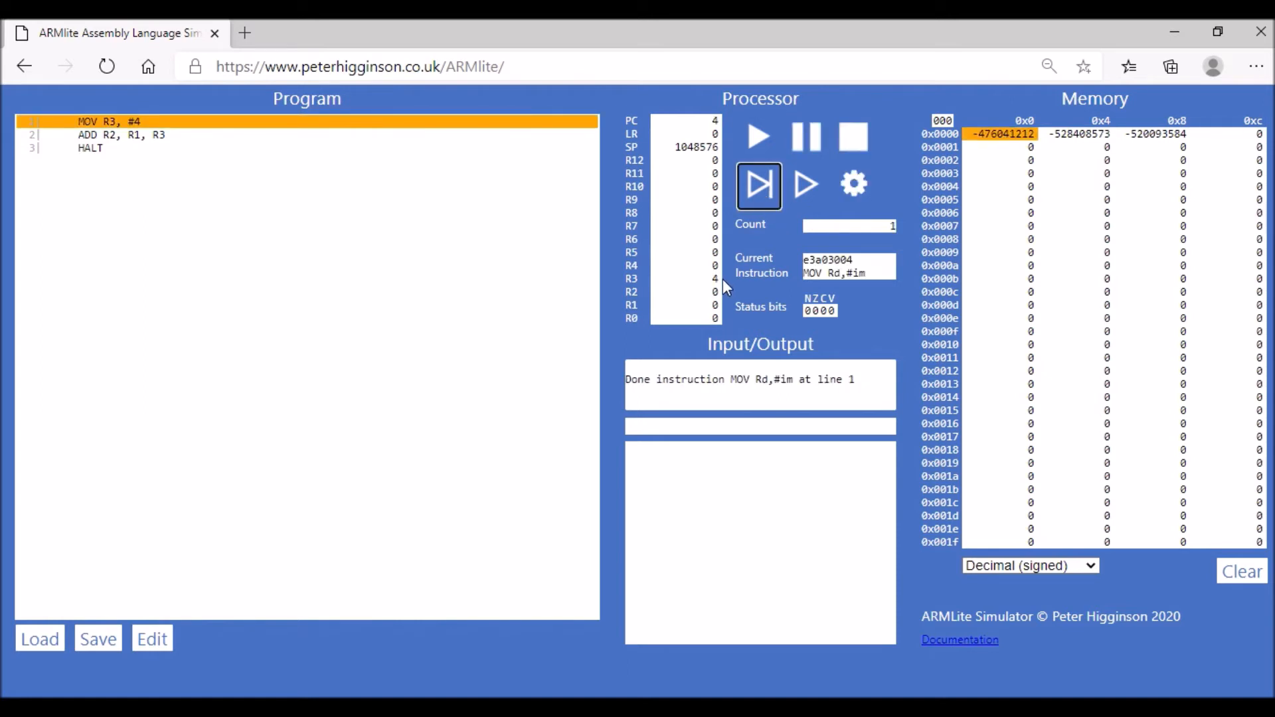
mouse_move(766, 192)
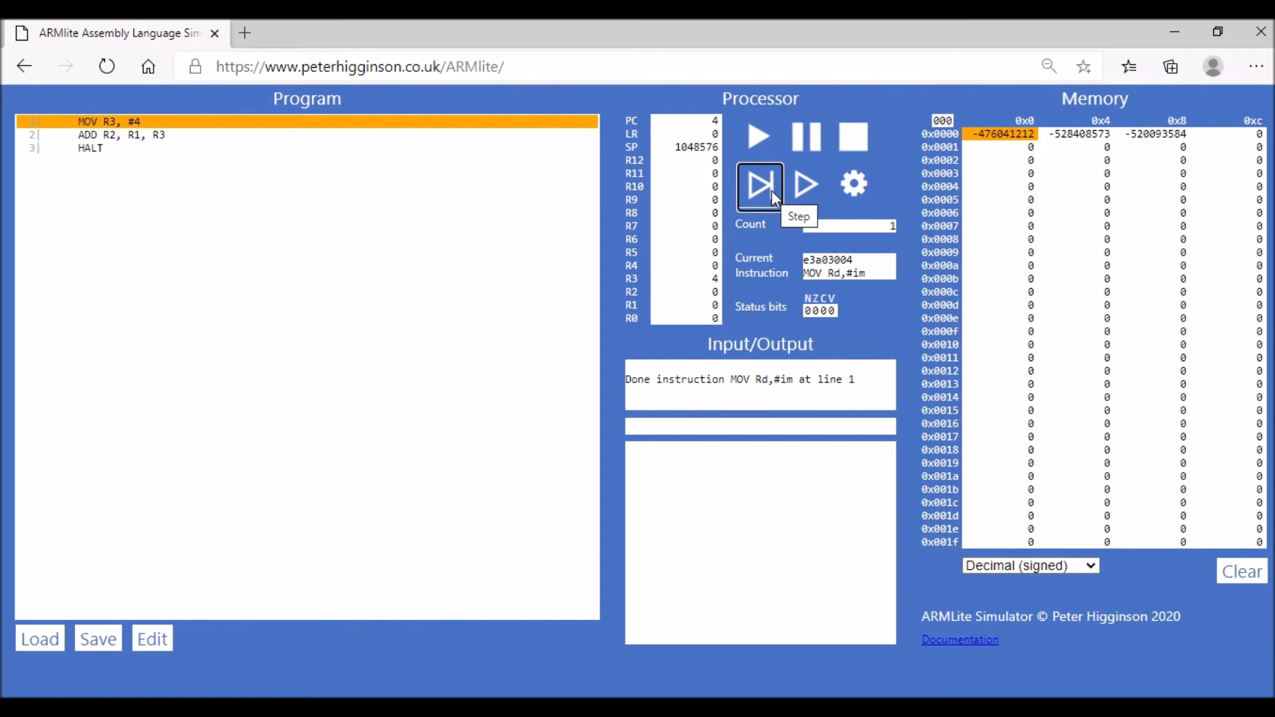
right_click(759, 187)
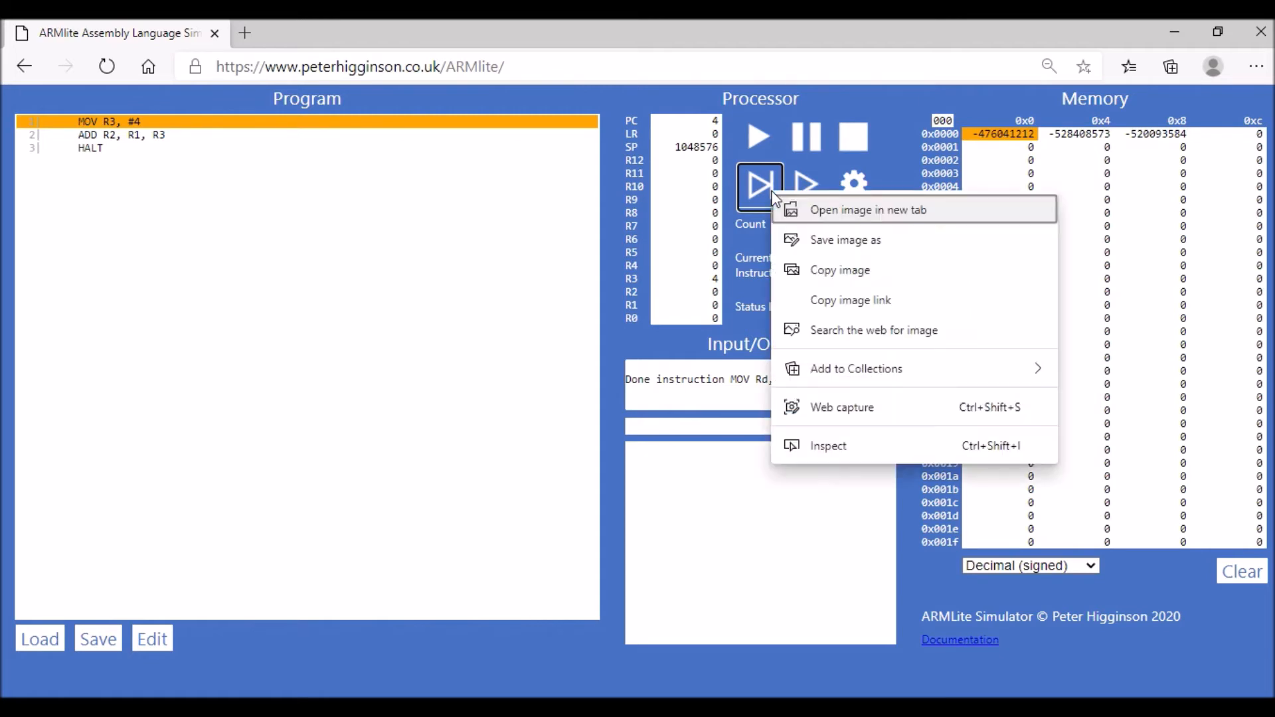
click(760, 186)
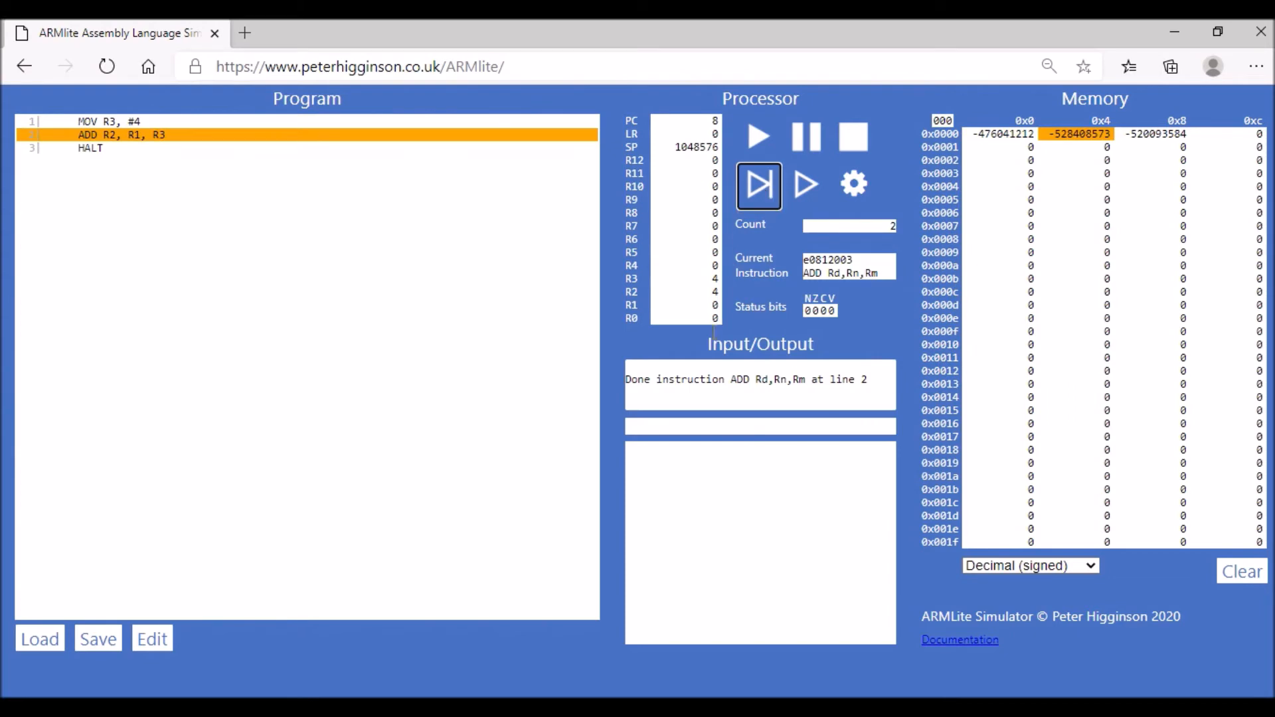
mouse_move(764, 192)
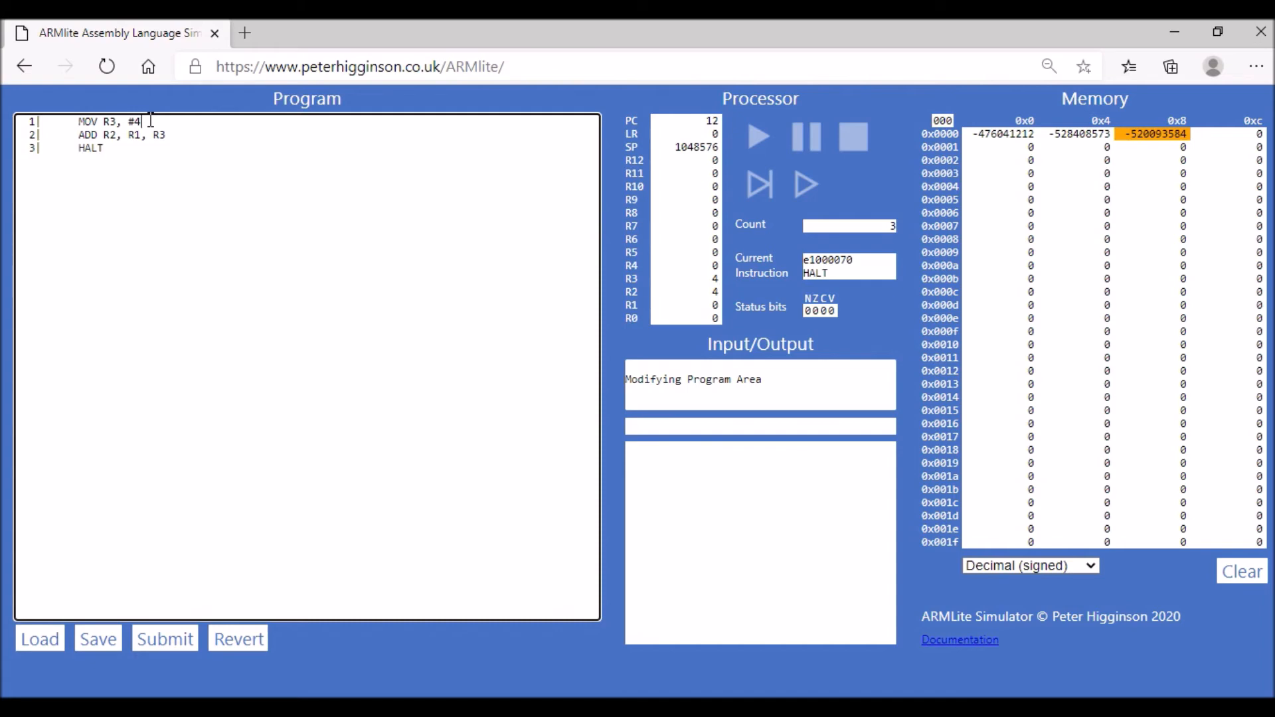
Step: Add the new line 'MOV R2, #7' after the first instruction
key(Enter)
text(MOV)
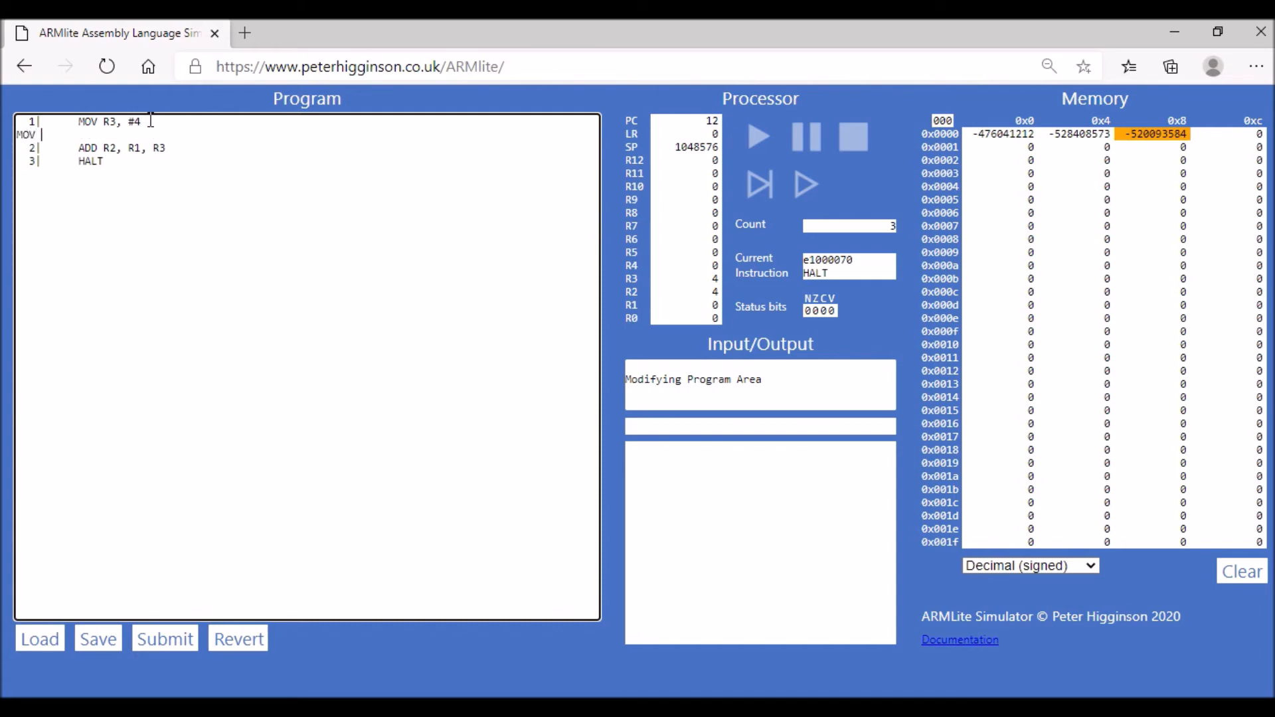
text(R2)
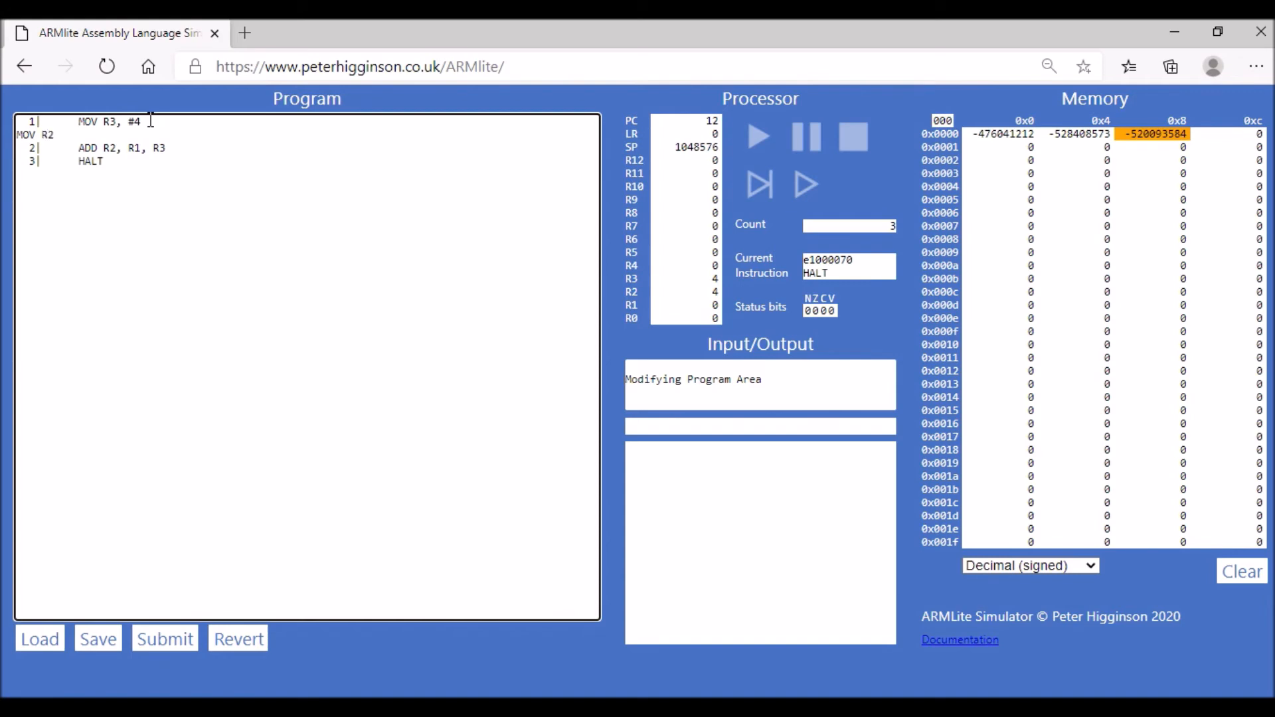
text(,)
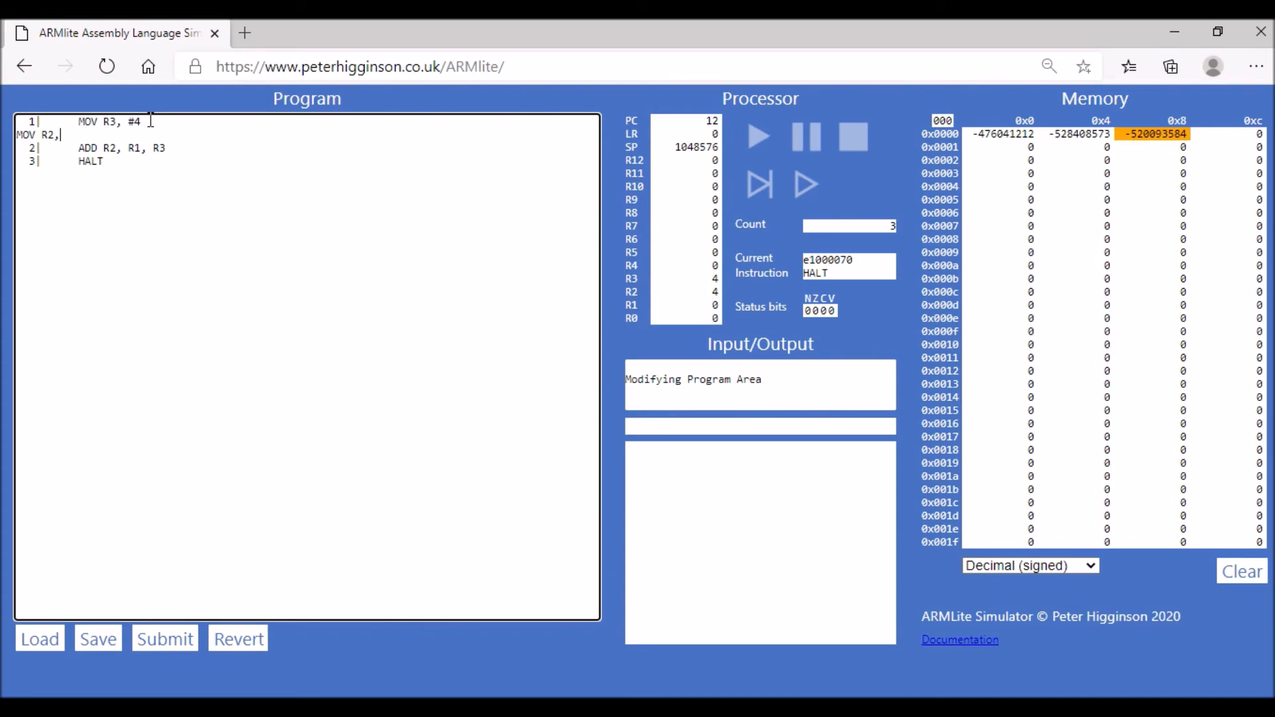
text(#7)
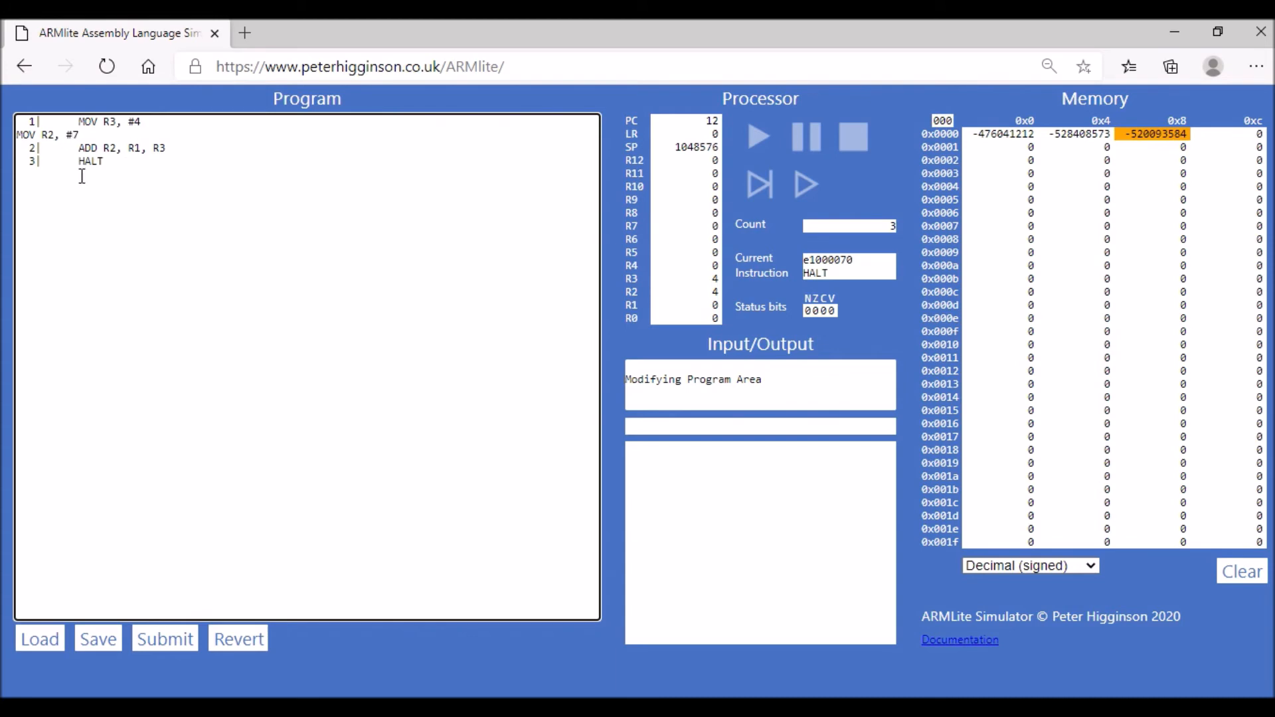
Step: Rewrite the ADD line as 'SUB R0, R2, R3' and finish editing
key(Backspace)
text(SUB)
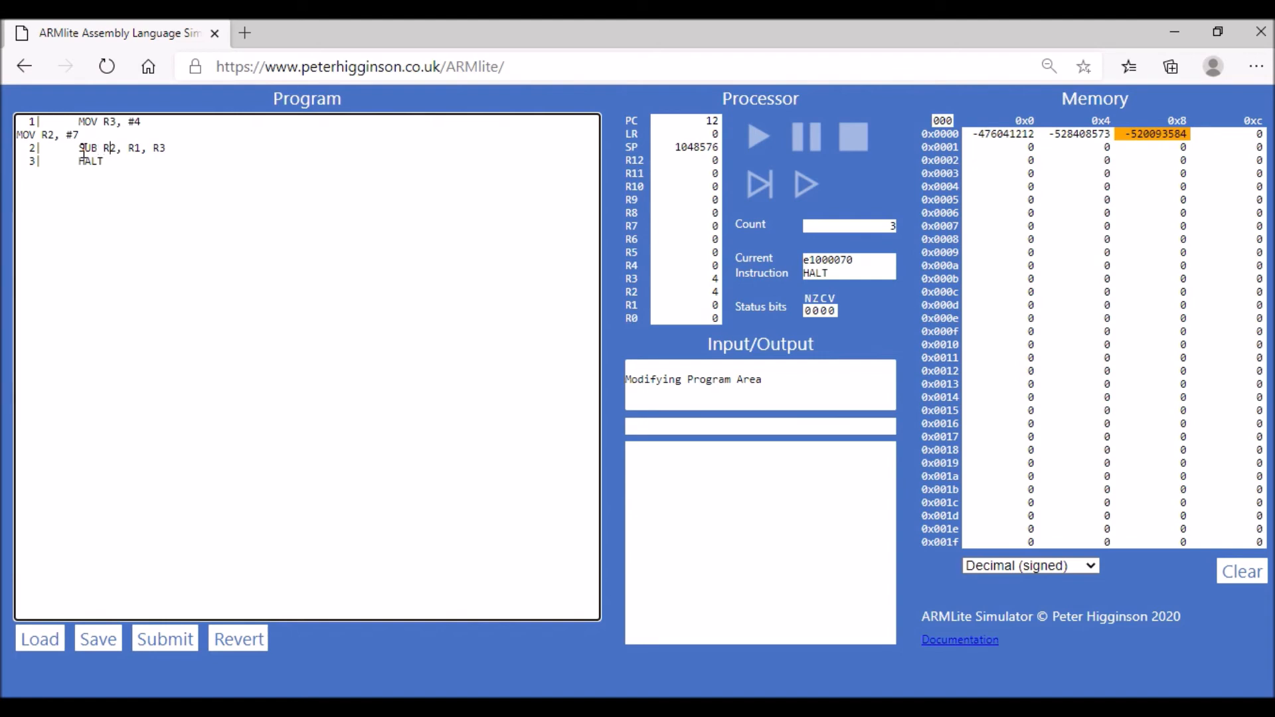
text(0)
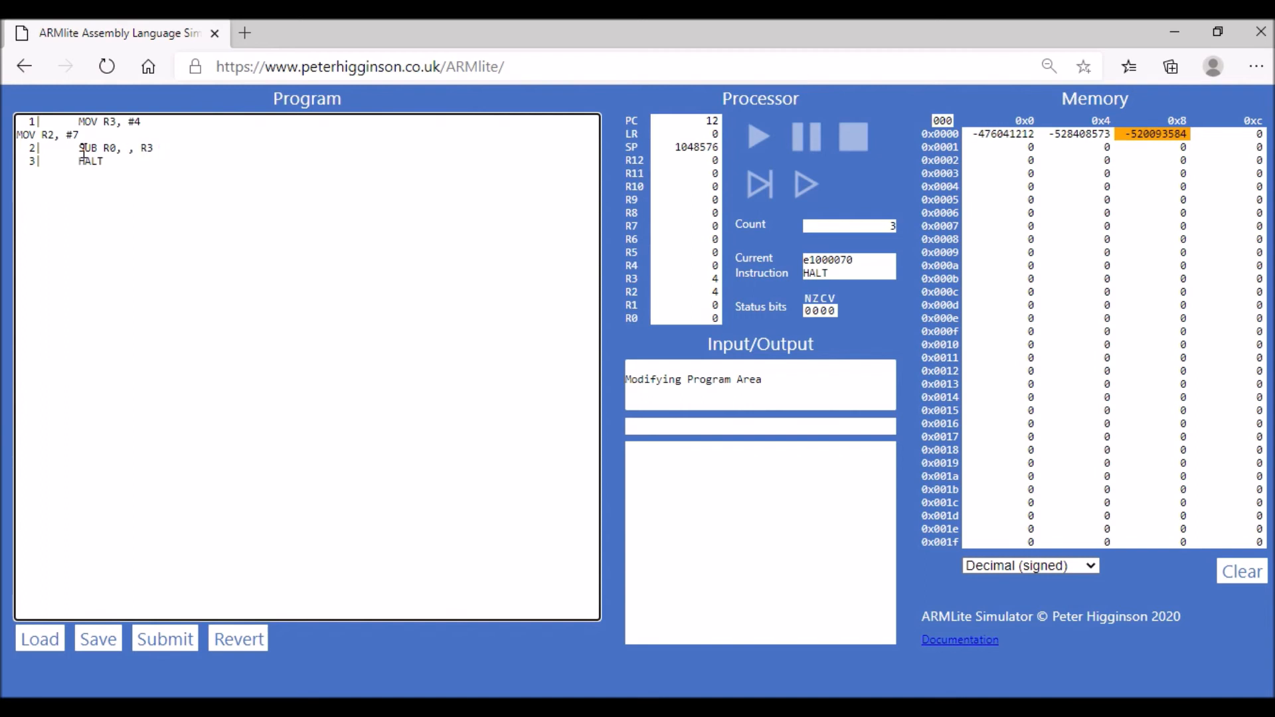
text(R2)
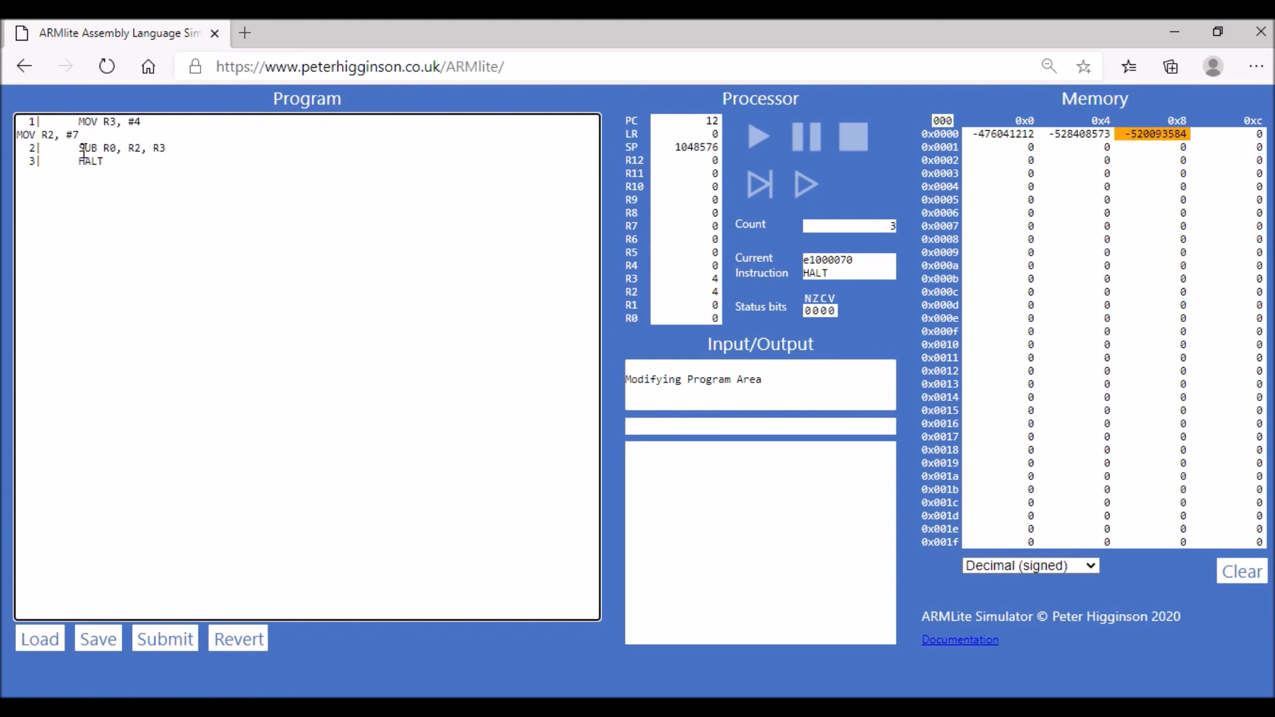
click(165, 639)
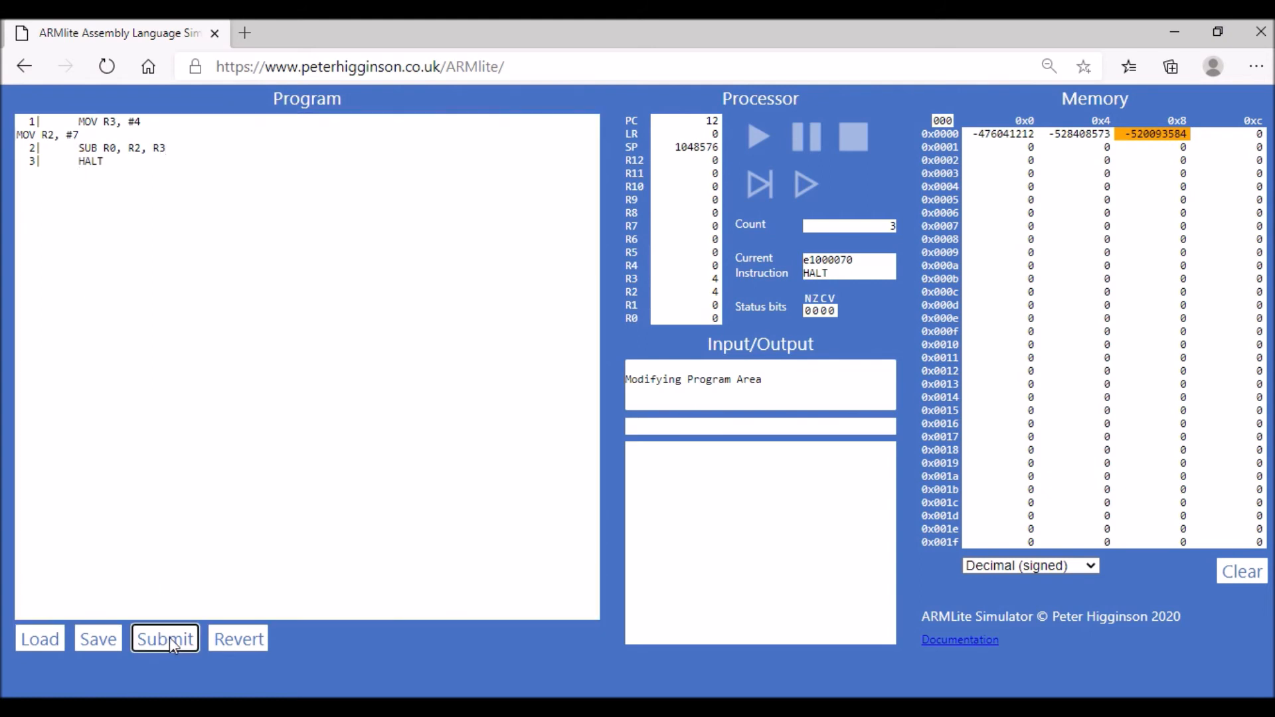
Step: Submit the four-line program and step through both MOVs and the SUB so R0 holds 3
click(164, 638)
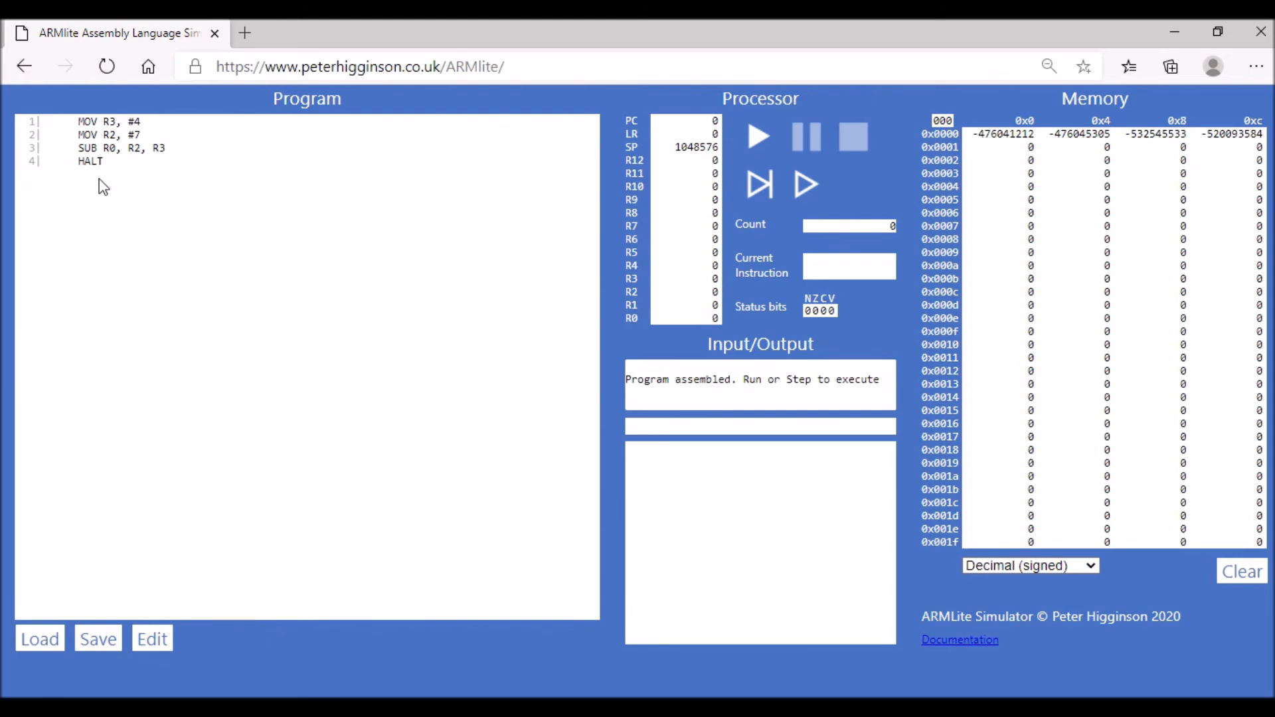
mouse_move(390, 164)
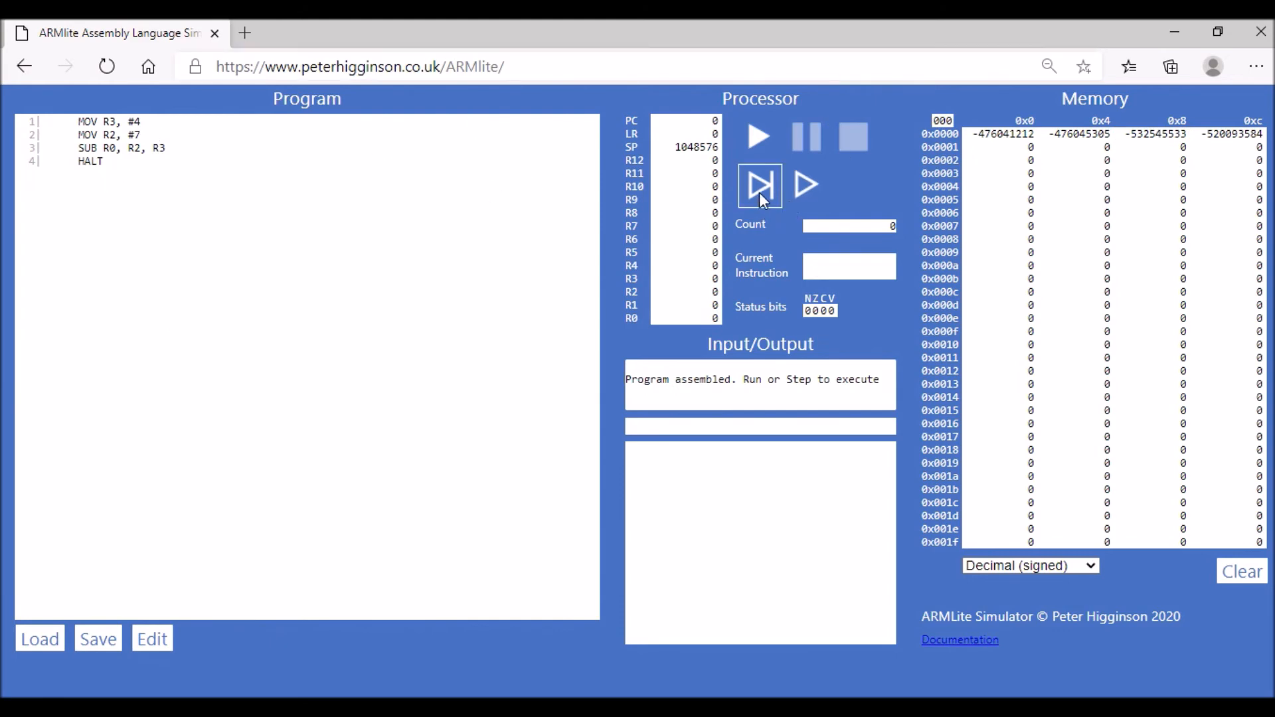
click(759, 186)
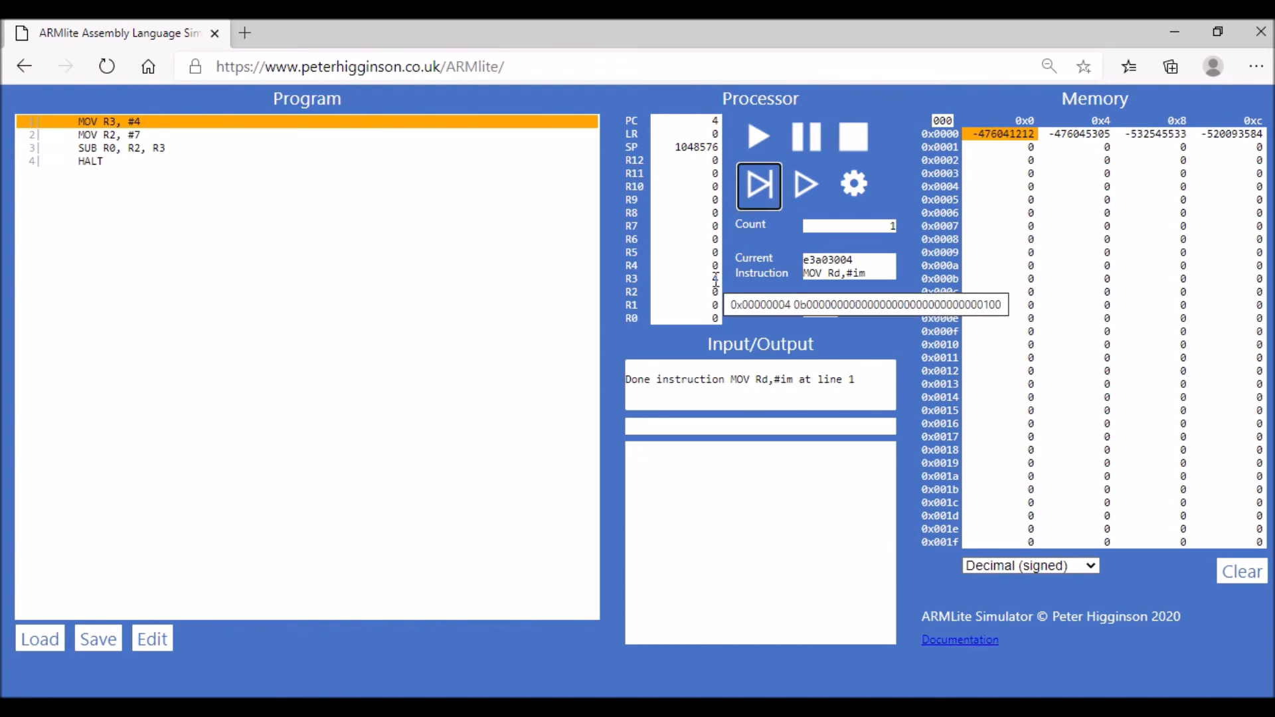
click(760, 186)
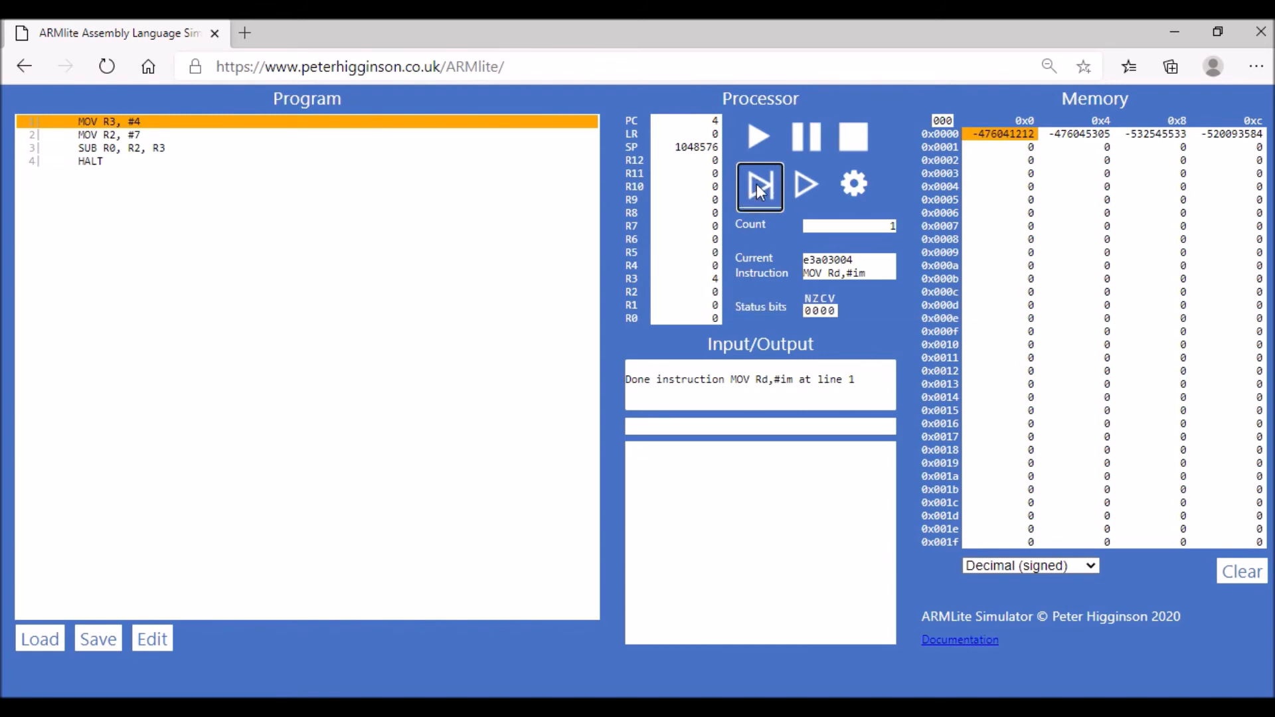
click(758, 186)
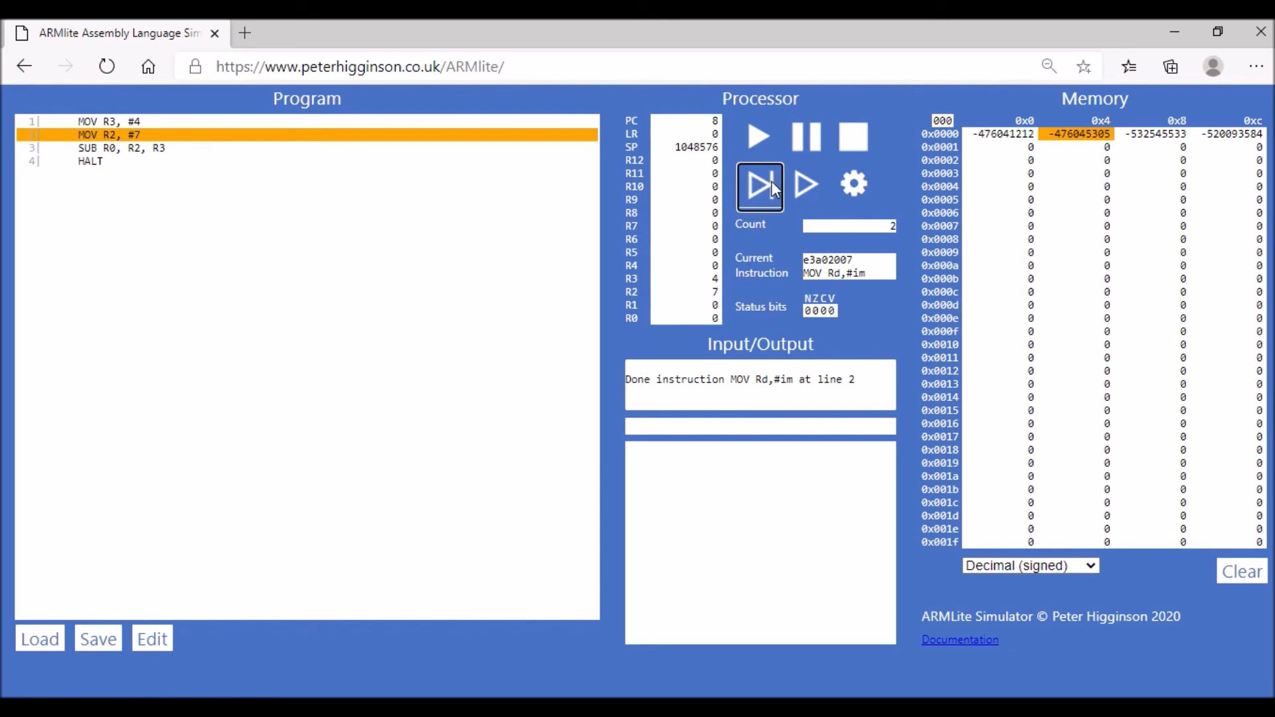
click(759, 184)
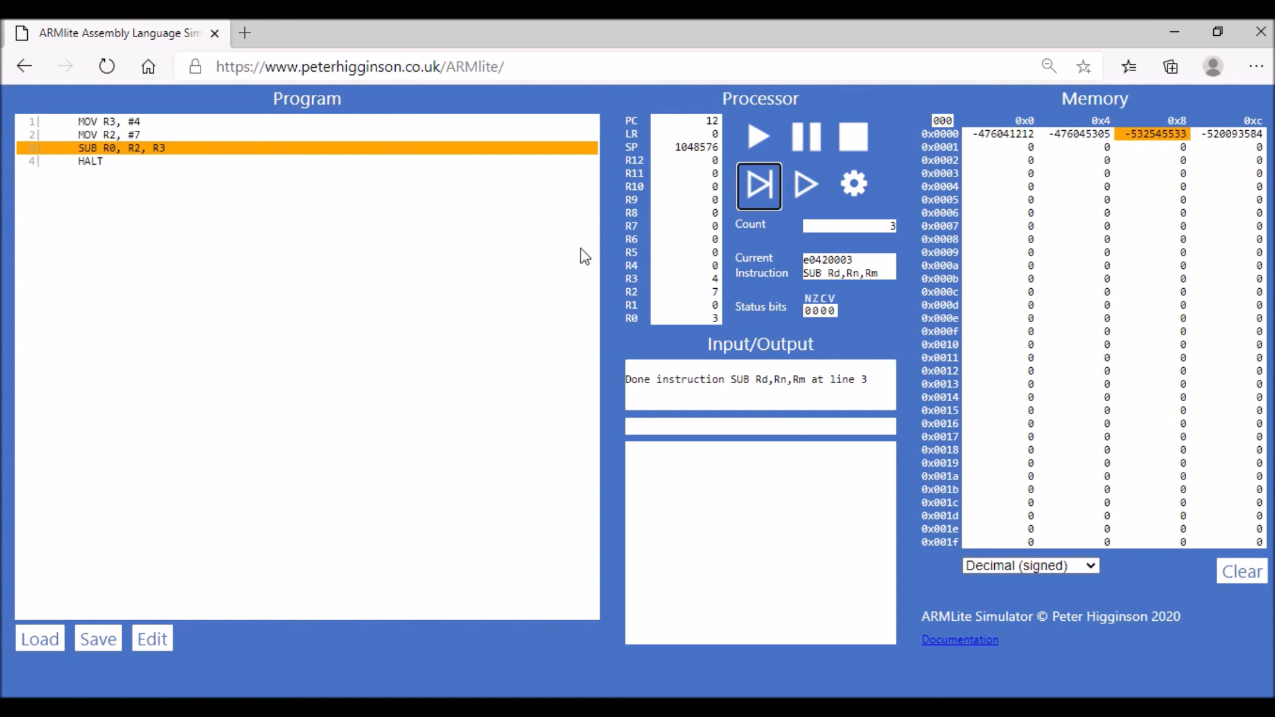
mouse_move(295, 182)
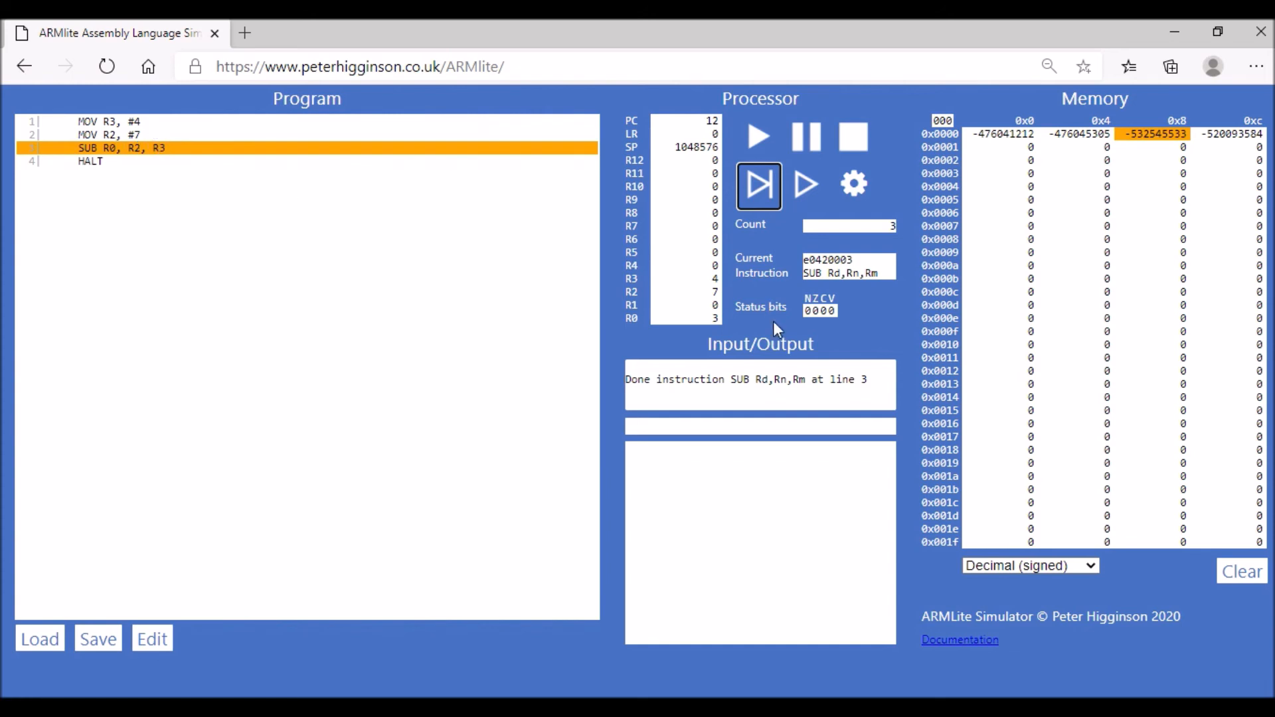
mouse_move(399, 284)
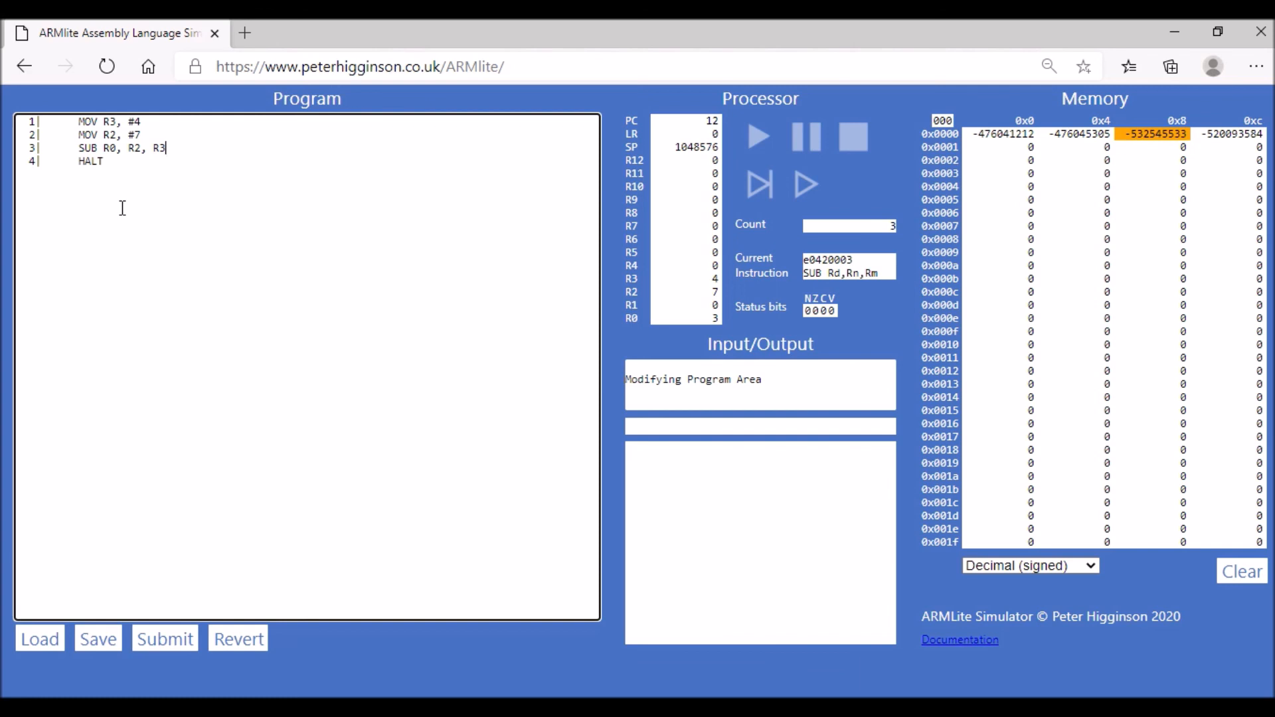
Step: Replace R3 at the end of line 3 with #4, giving 'SUB R0, R2, #4'
key(Backspace)
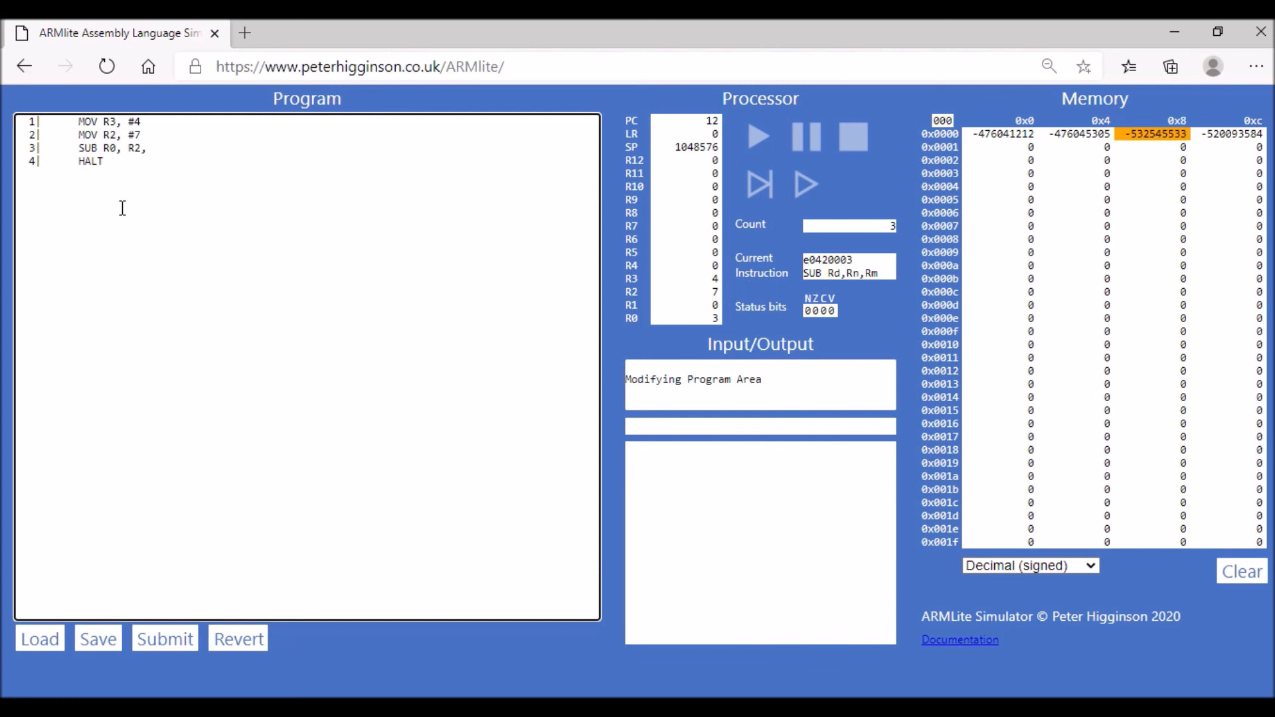
text(#4)
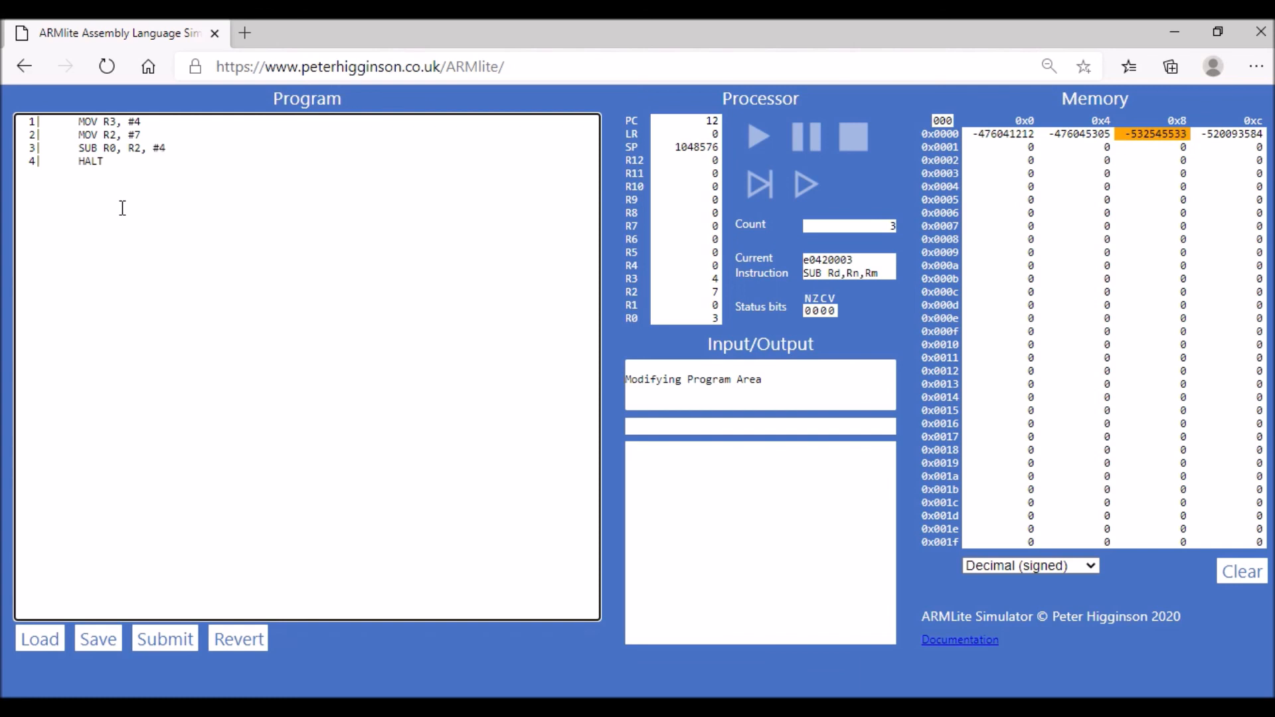